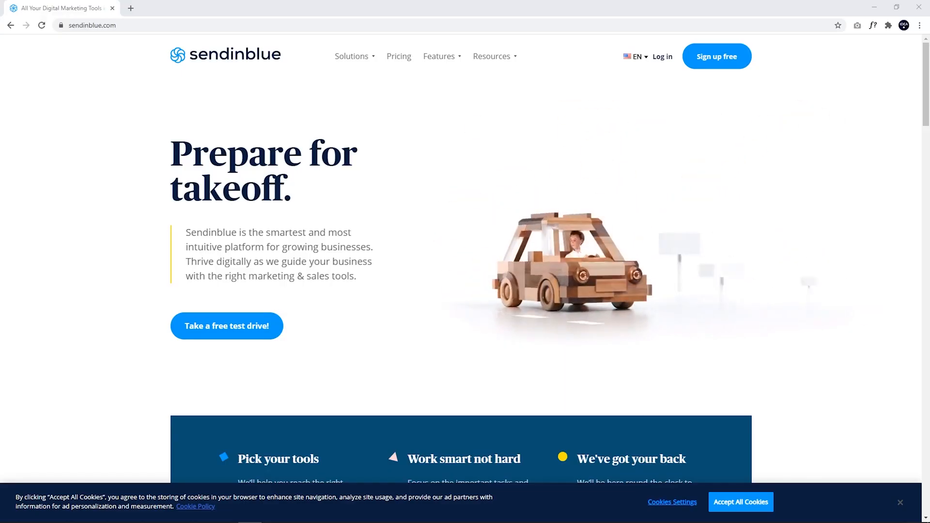
Register a free Sendinblue account and confirm its email address from the Gmail message.
click(716, 56)
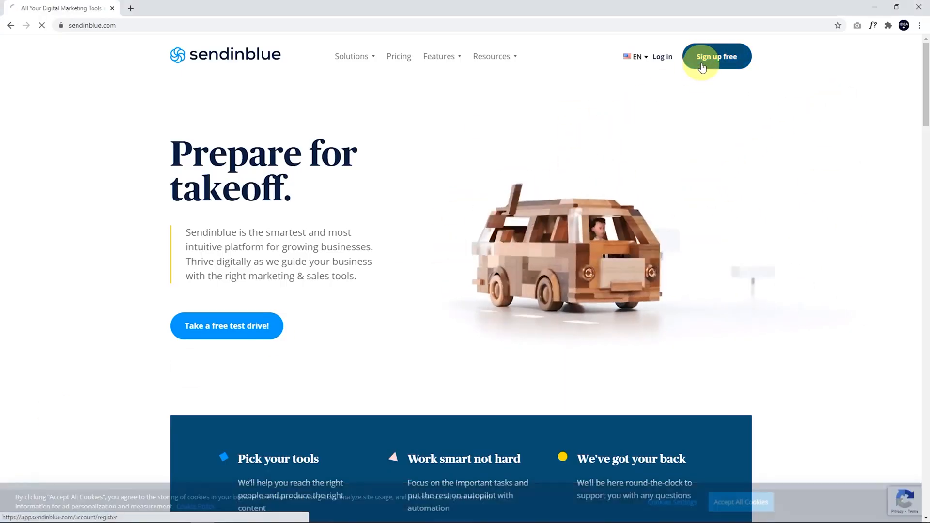
click(716, 56)
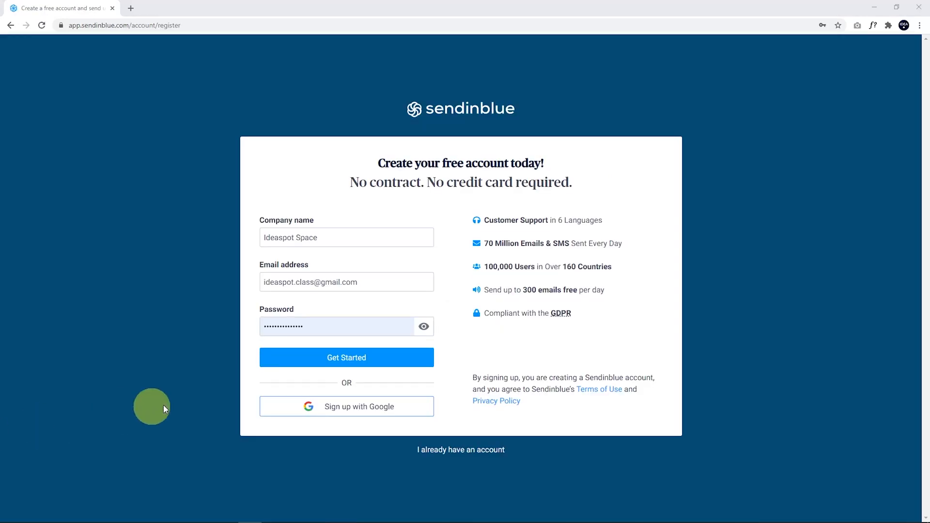
click(346, 357)
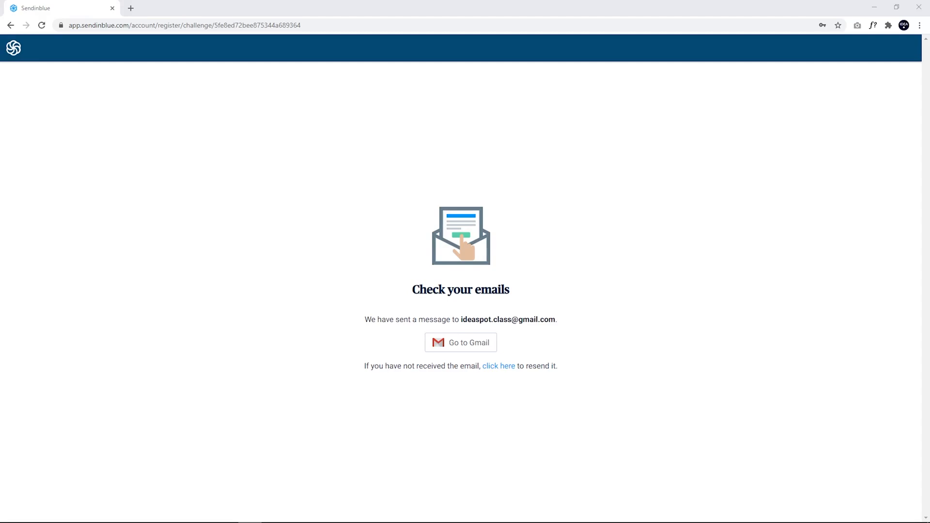
click(460, 342)
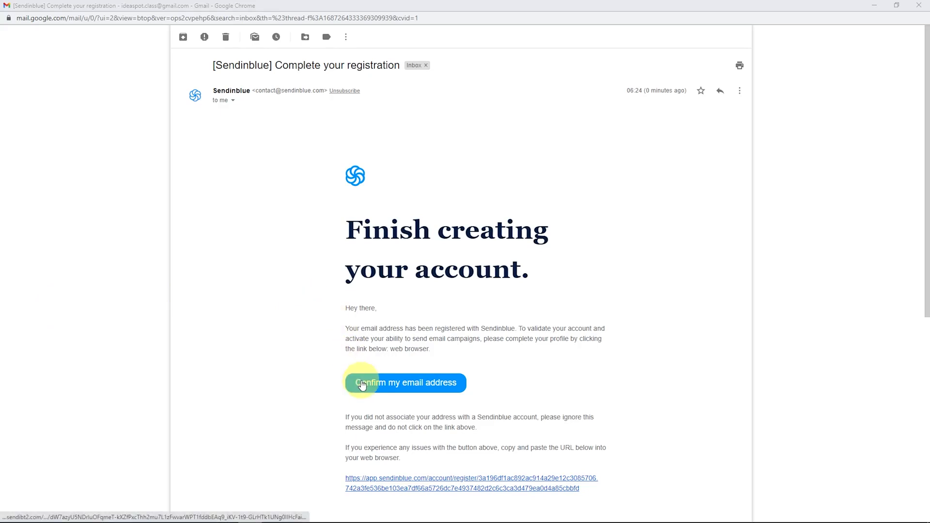
click(405, 383)
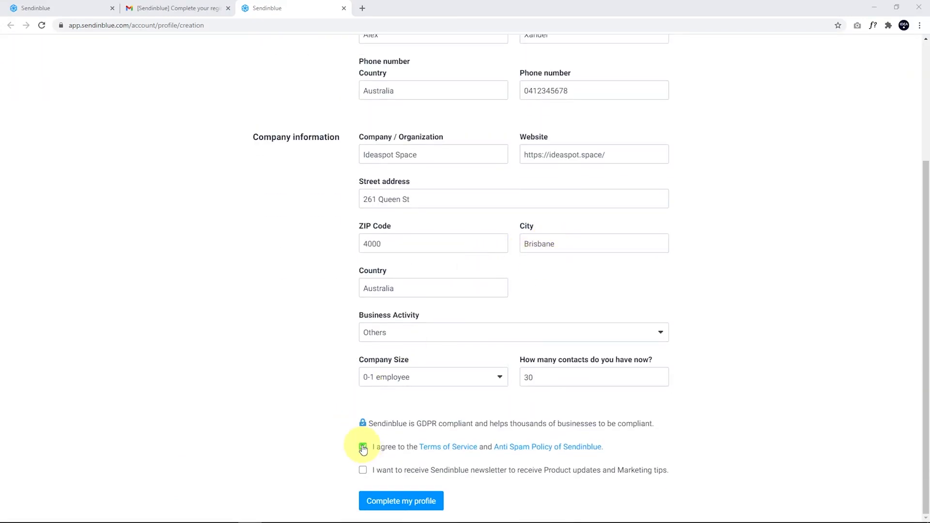
Accept the terms, submit the profile, validate the SMS code, and pick the Free plan.
click(362, 446)
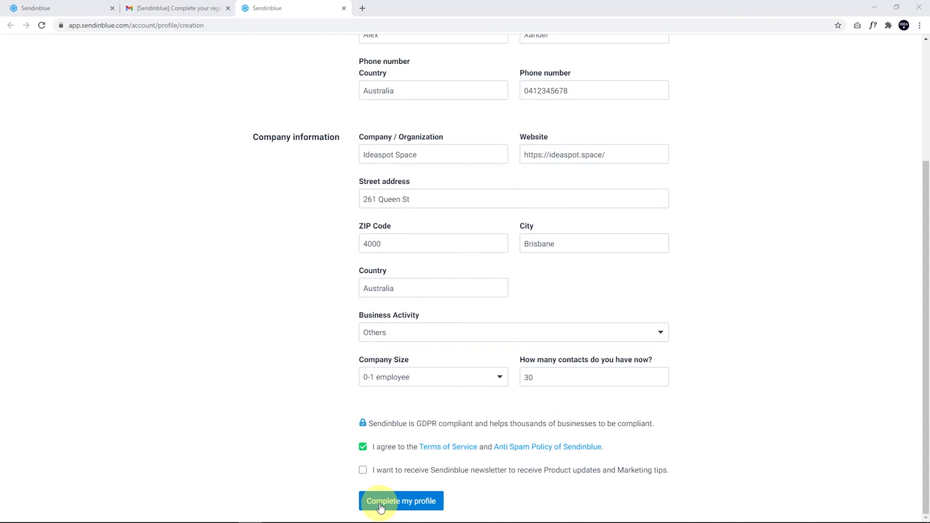
click(401, 500)
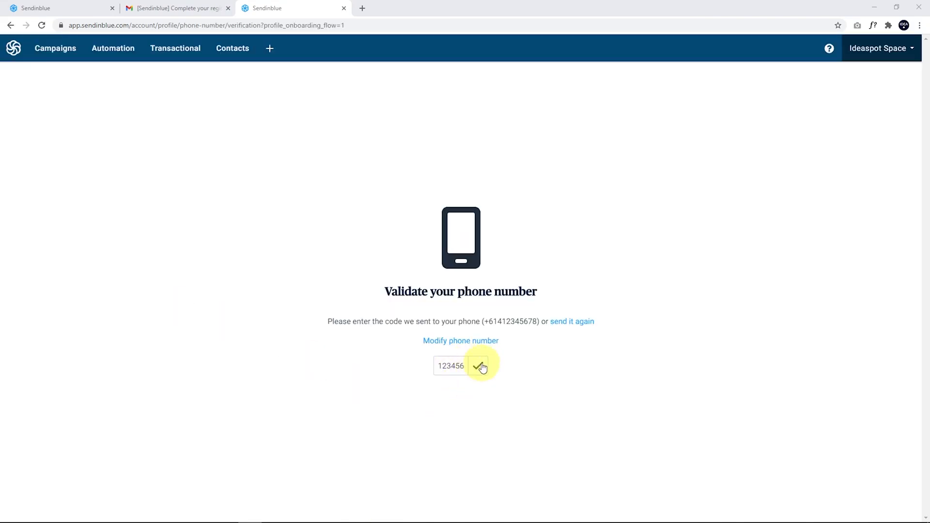
click(480, 365)
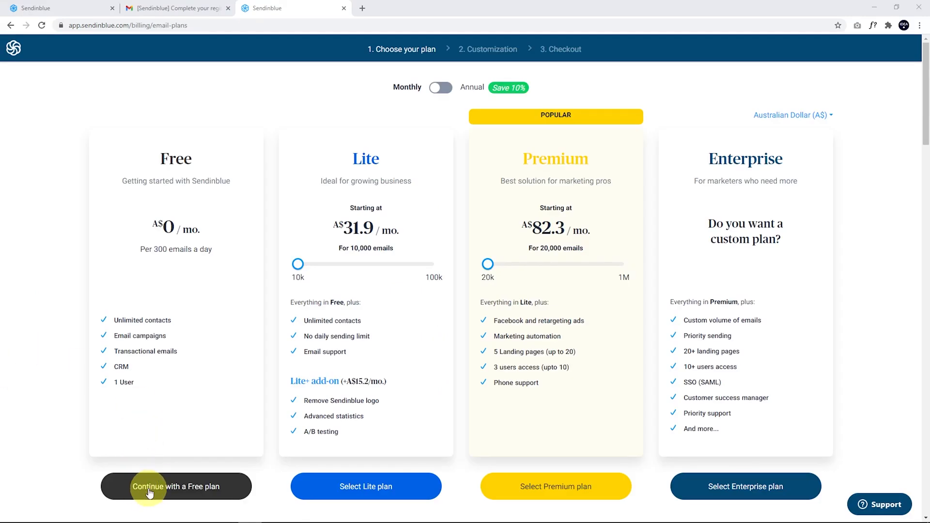
click(175, 486)
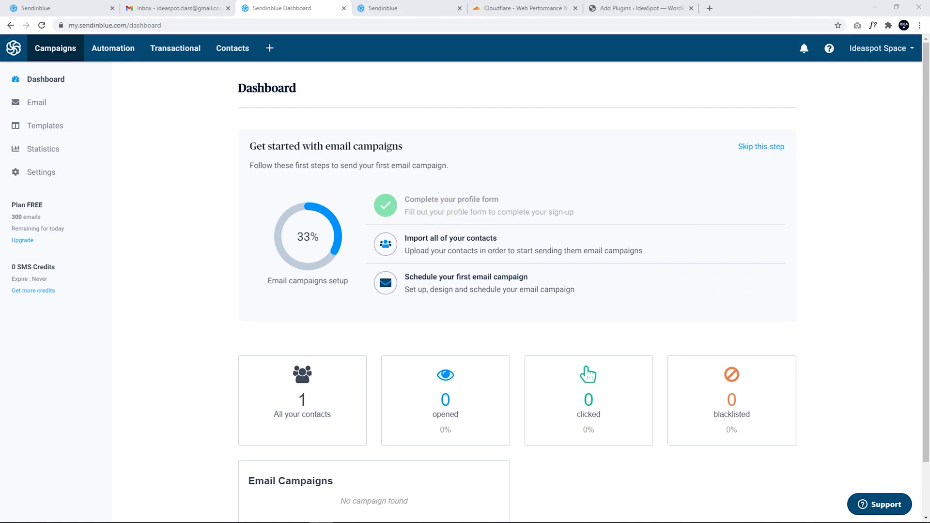
Open the SMTP & API page from the Ideaspot Space account menu.
click(878, 48)
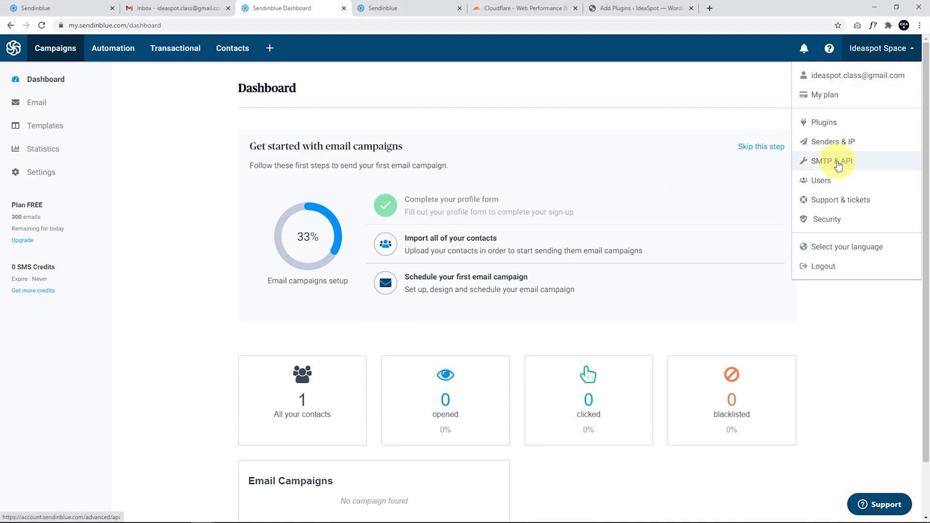
click(827, 160)
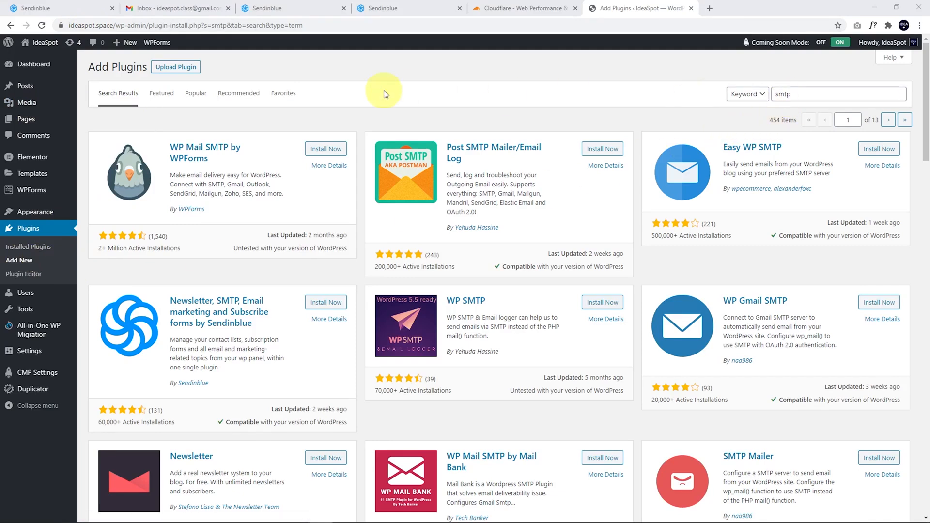
mouse_move(197, 174)
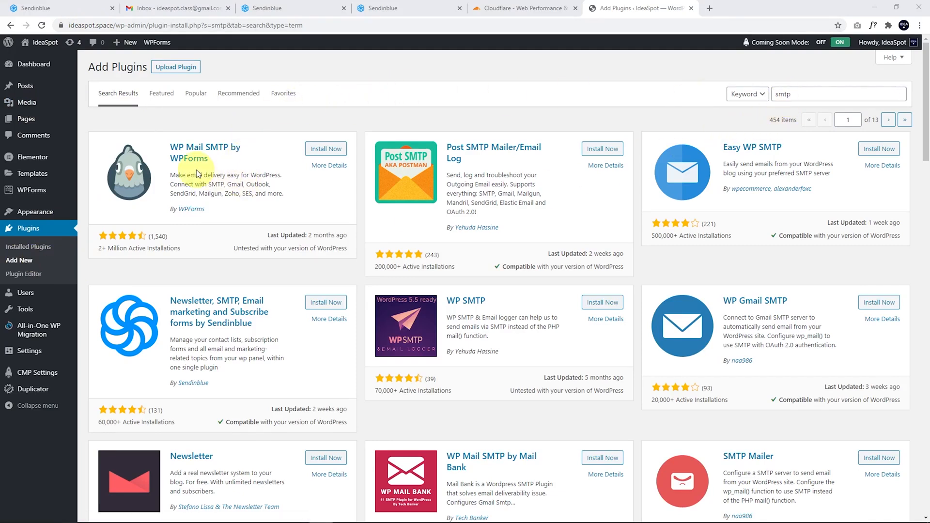
mouse_move(204, 152)
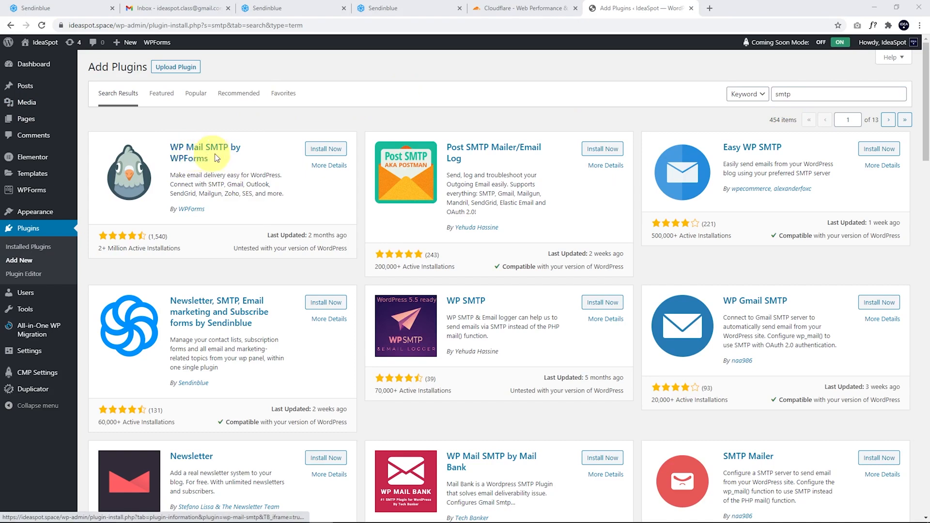
mouse_move(168, 205)
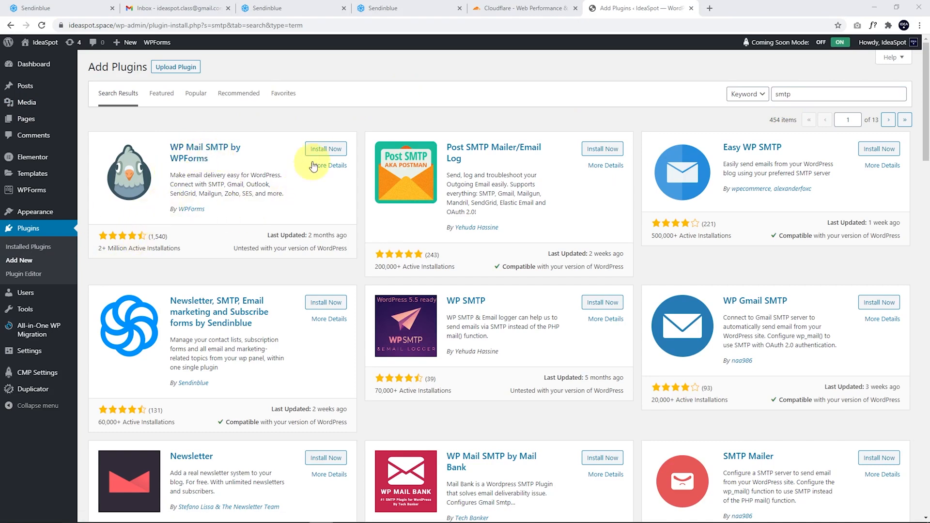
Install and activate WP Mail SMTP by WPForms from the smtp plugin search results.
click(325, 148)
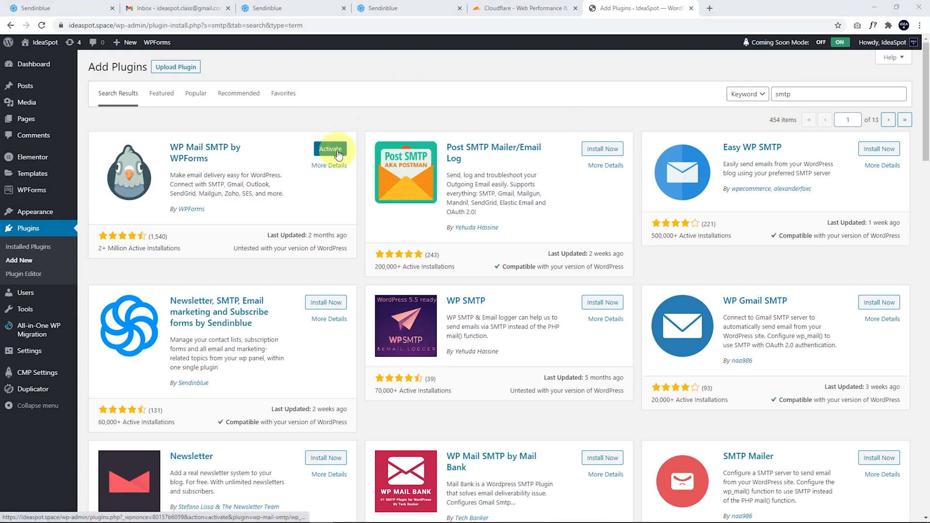
click(330, 148)
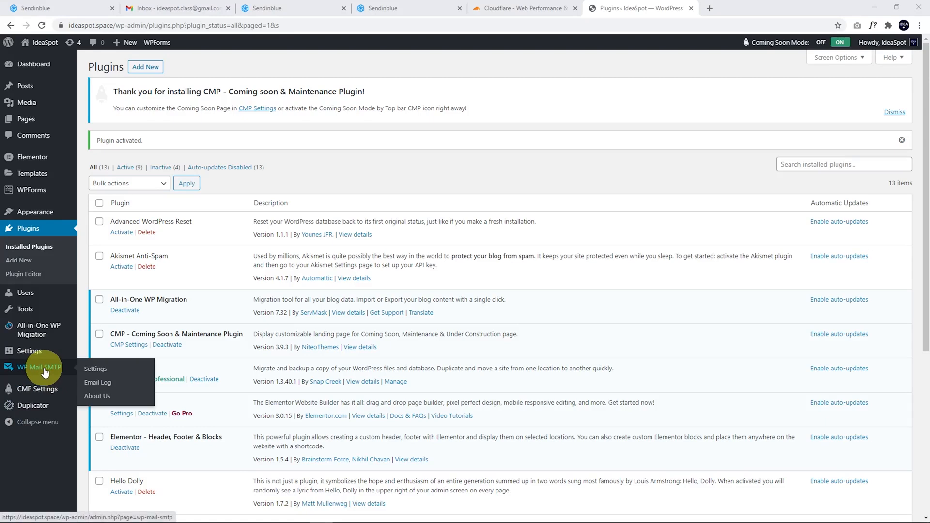
Open WP Mail SMTP settings, keep Force From Email enabled, and scroll to the Mailer section.
click(95, 368)
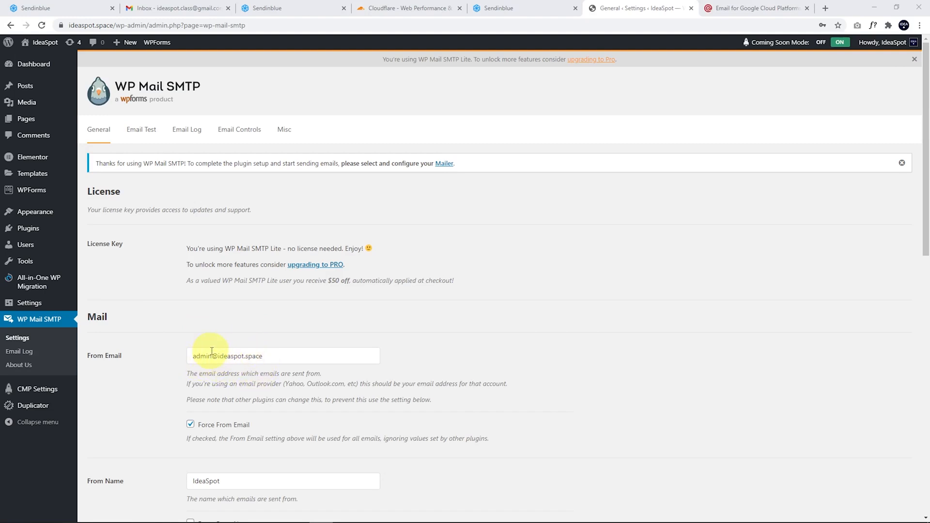
scroll(down, 3)
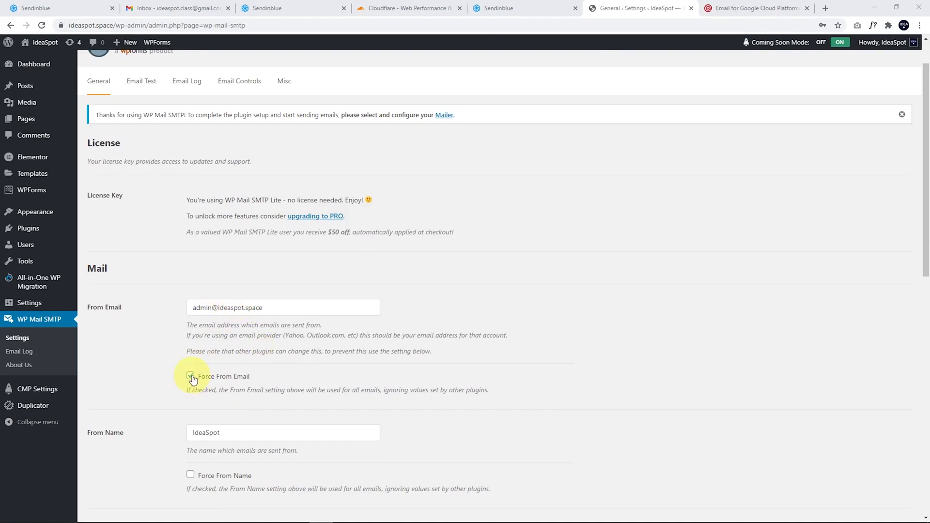
click(191, 376)
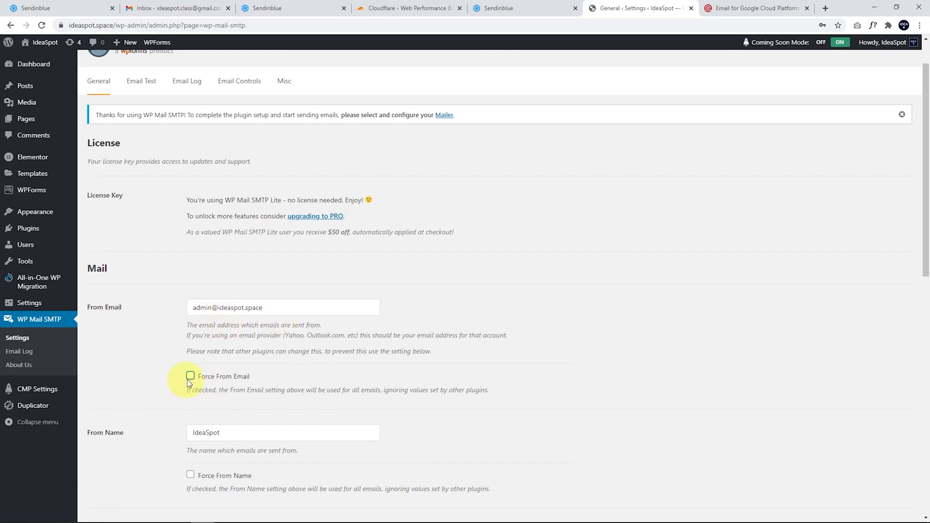
click(190, 376)
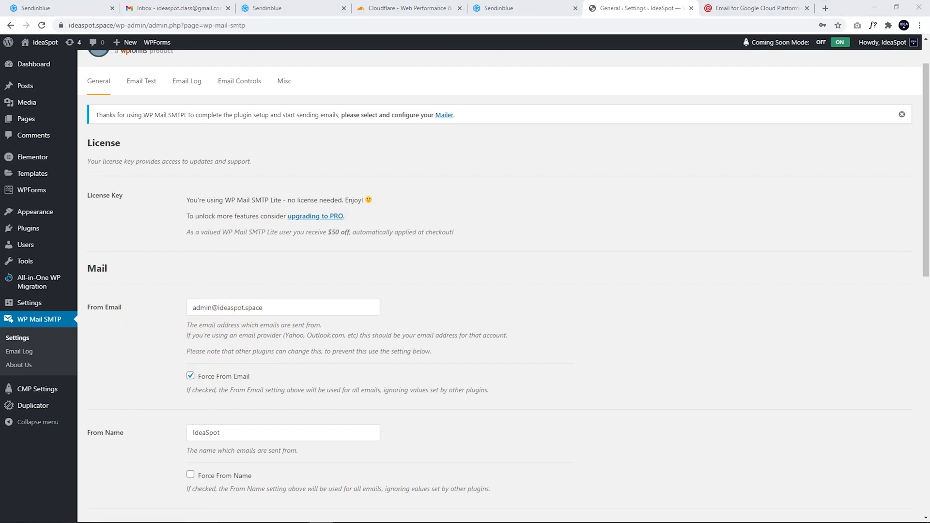
scroll(down, 3)
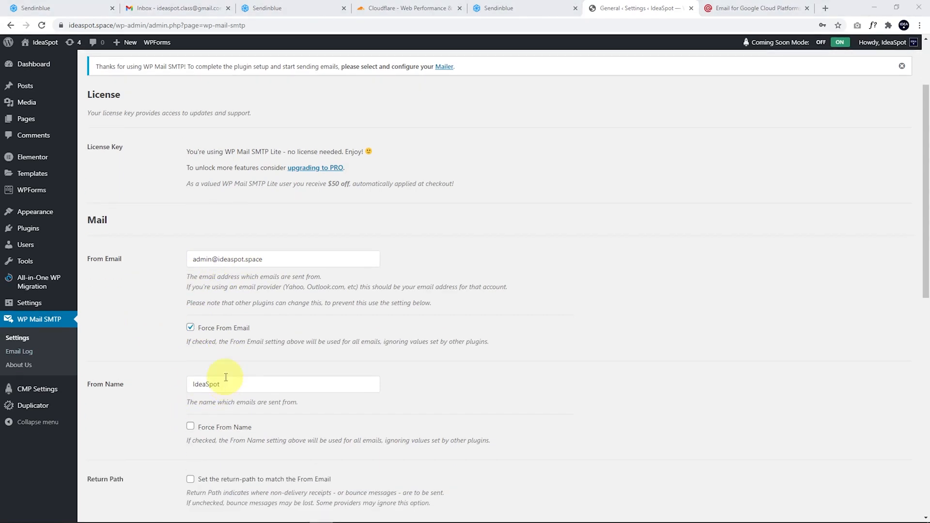
scroll(down, 3)
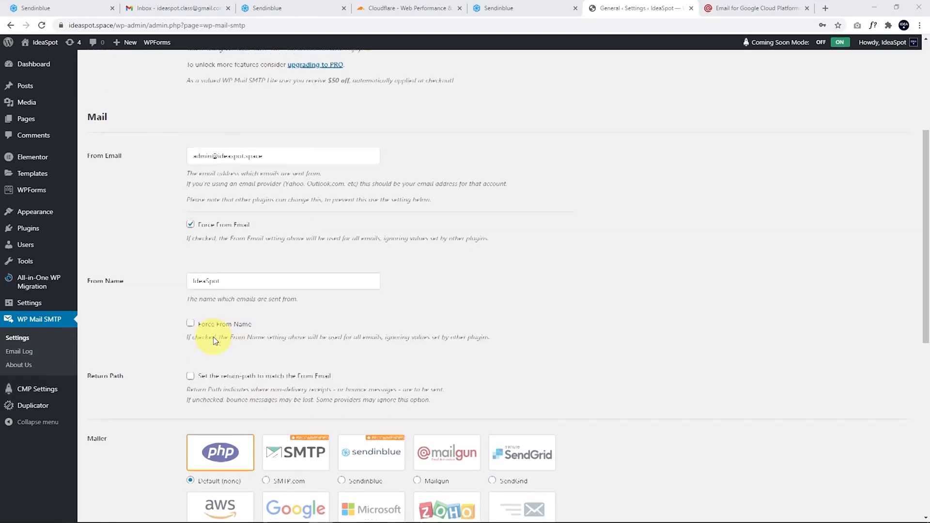
scroll(down, 3)
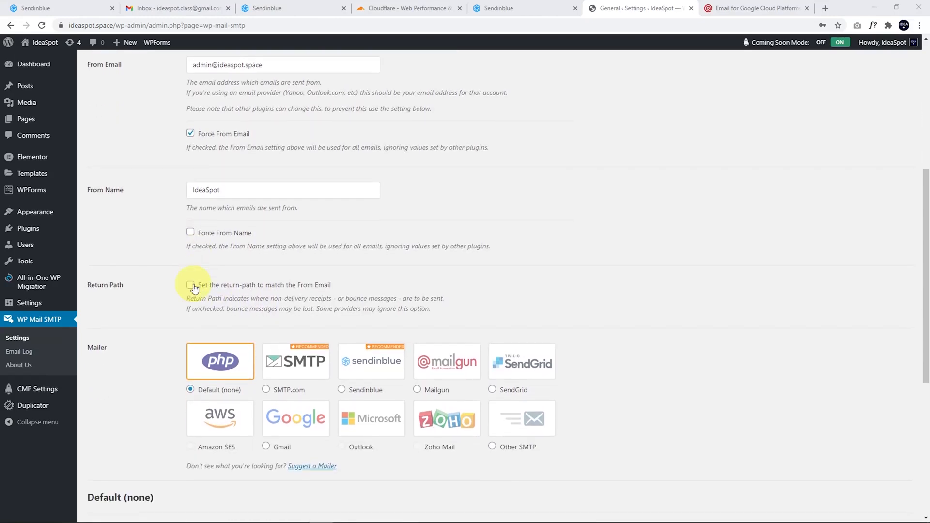
scroll(down, 3)
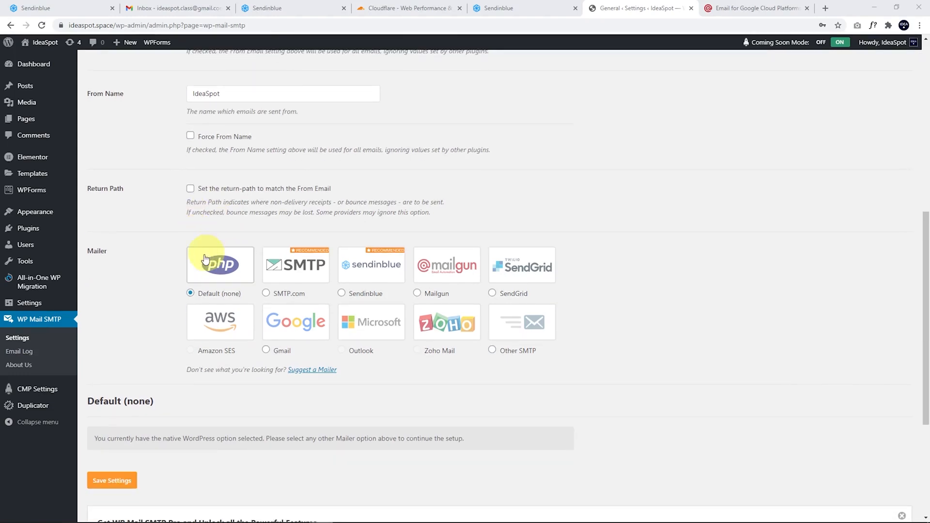
click(220, 264)
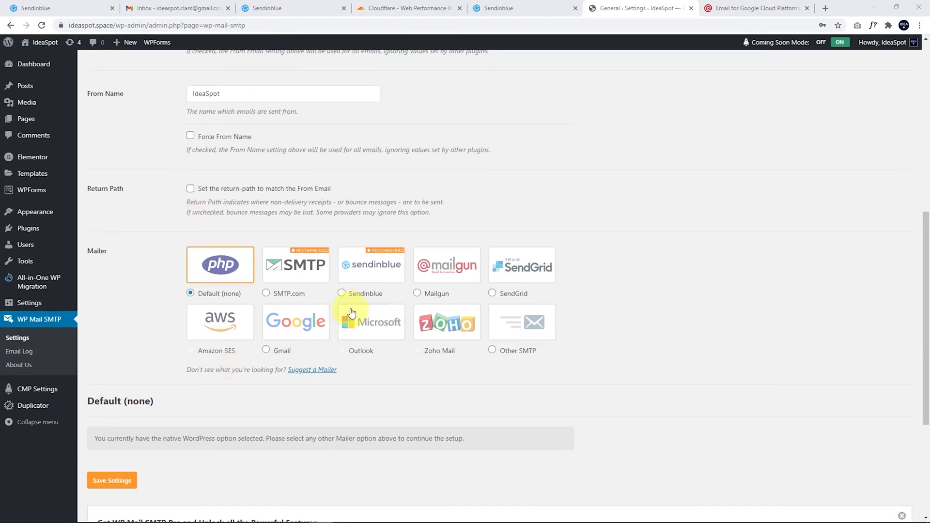
mouse_move(370, 264)
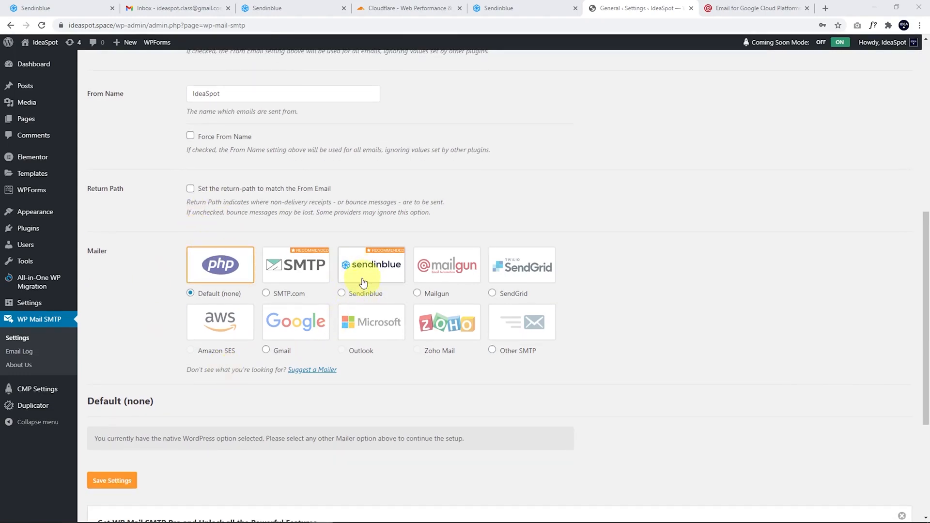
mouse_move(295, 325)
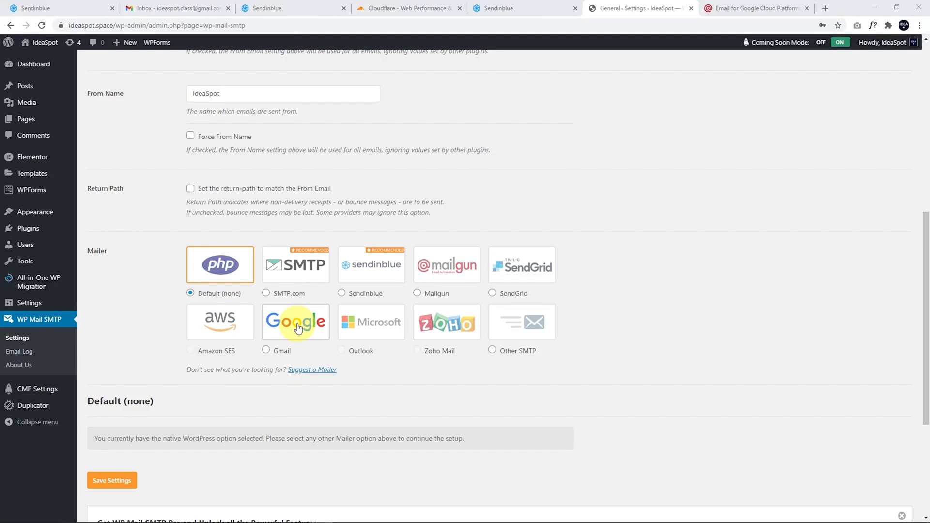
mouse_move(447, 264)
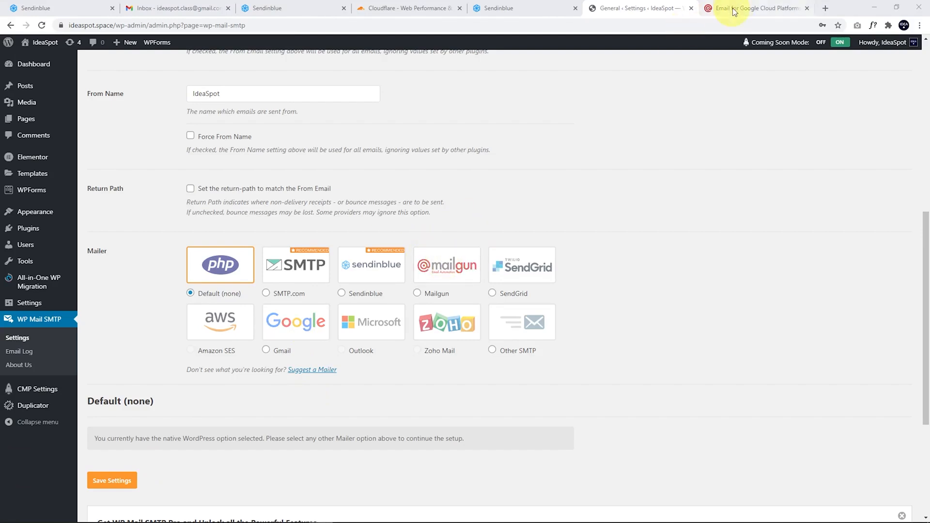
click(752, 8)
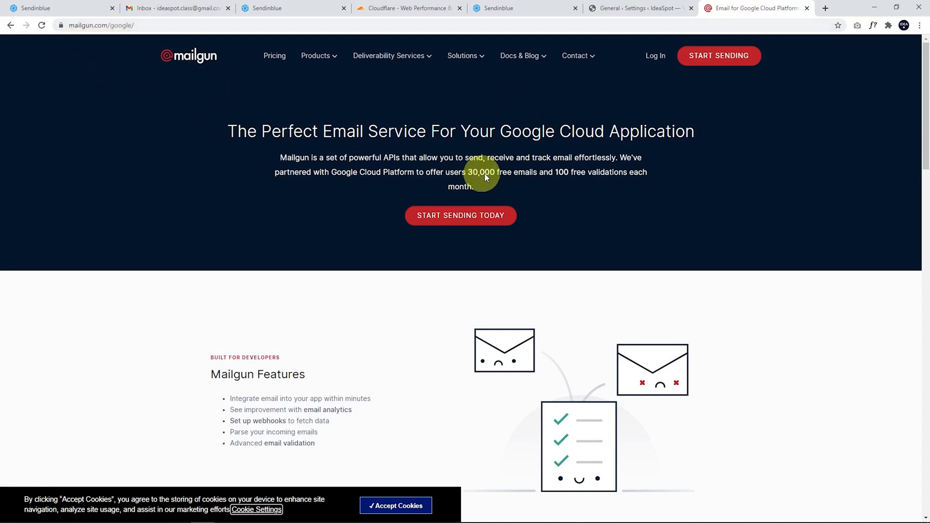
mouse_move(483, 180)
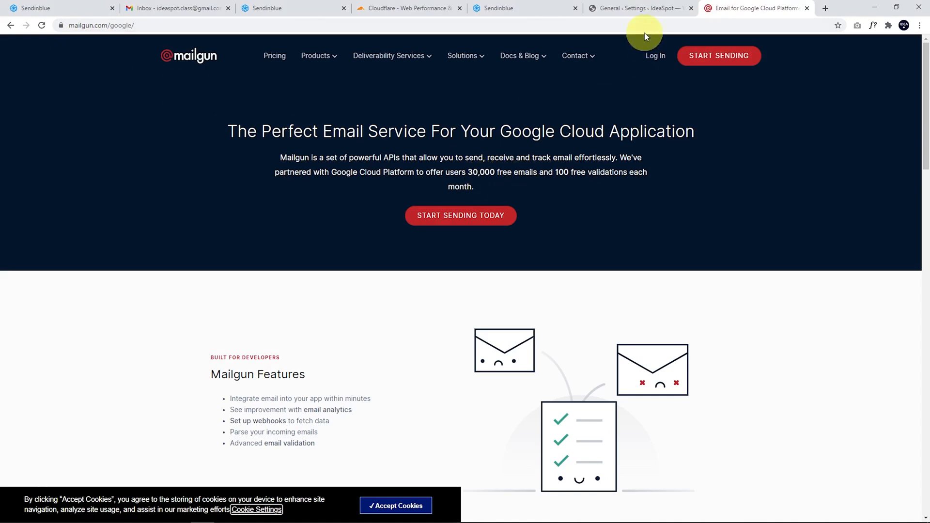
click(639, 8)
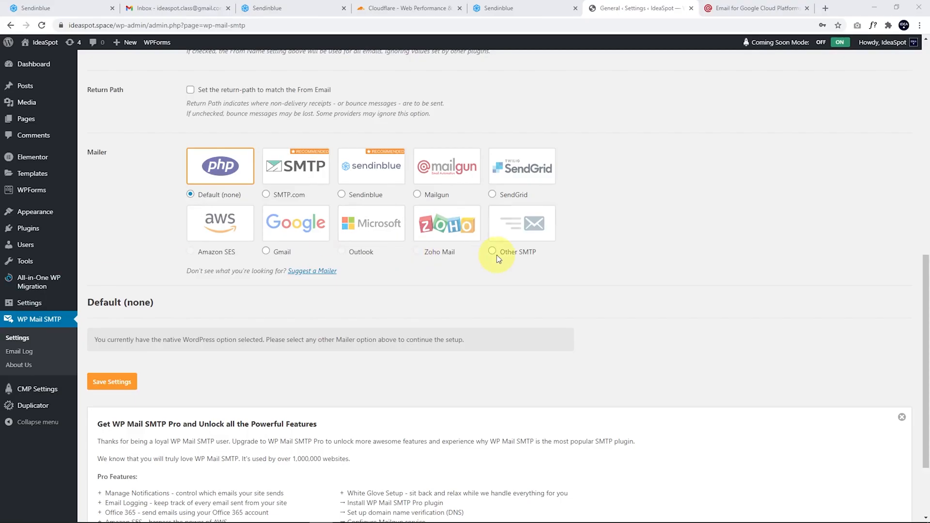
Select the Other SMTP mailer and focus the empty SMTP Host field.
click(491, 251)
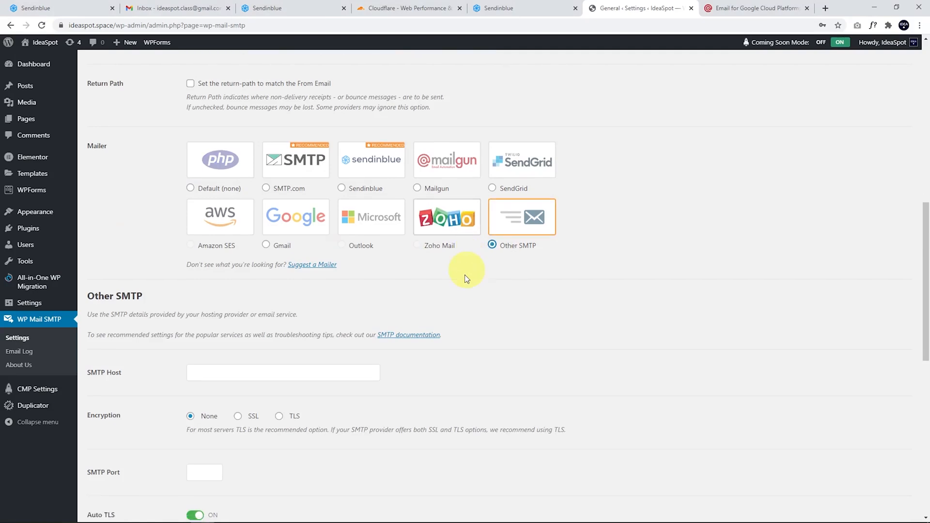
scroll(down, 3)
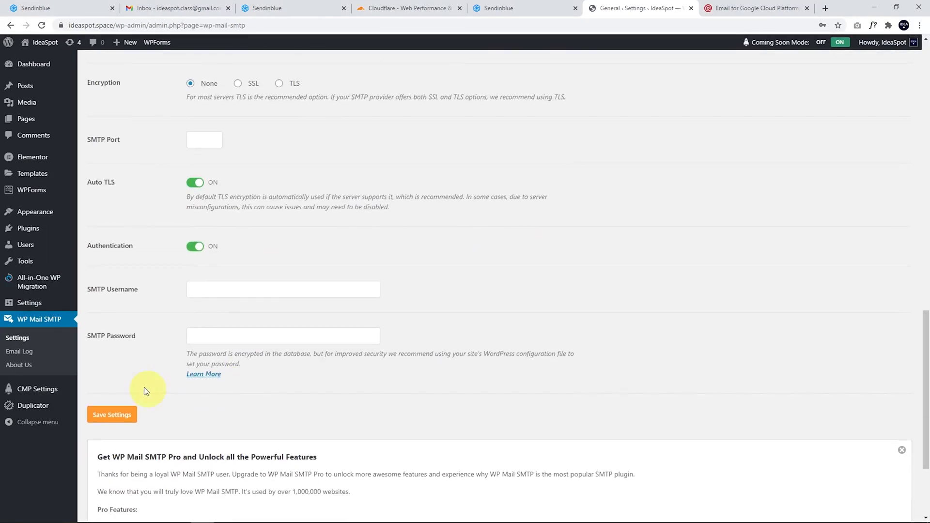
mouse_move(161, 284)
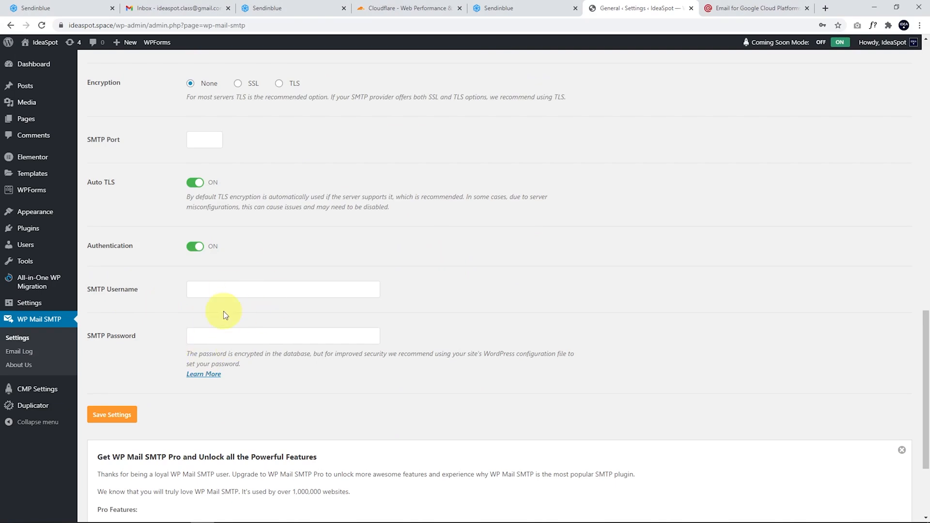
mouse_move(546, 328)
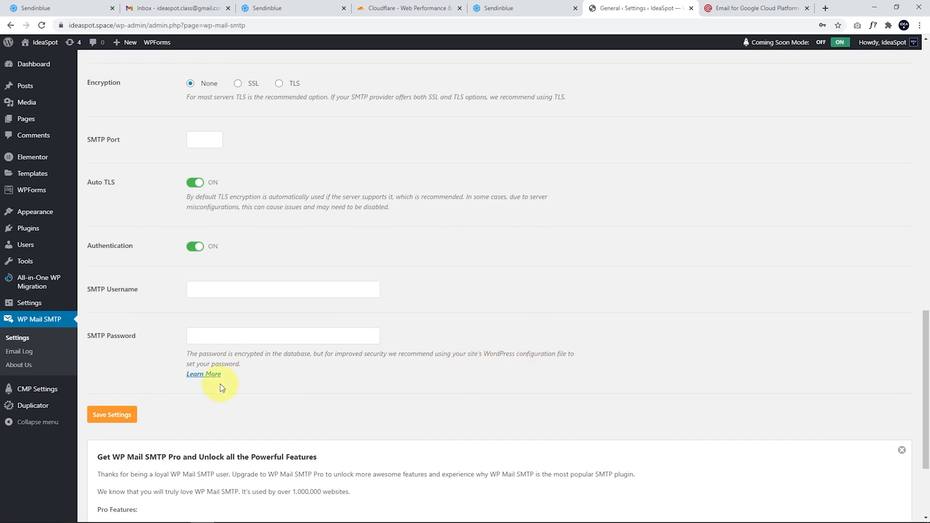
mouse_move(211, 378)
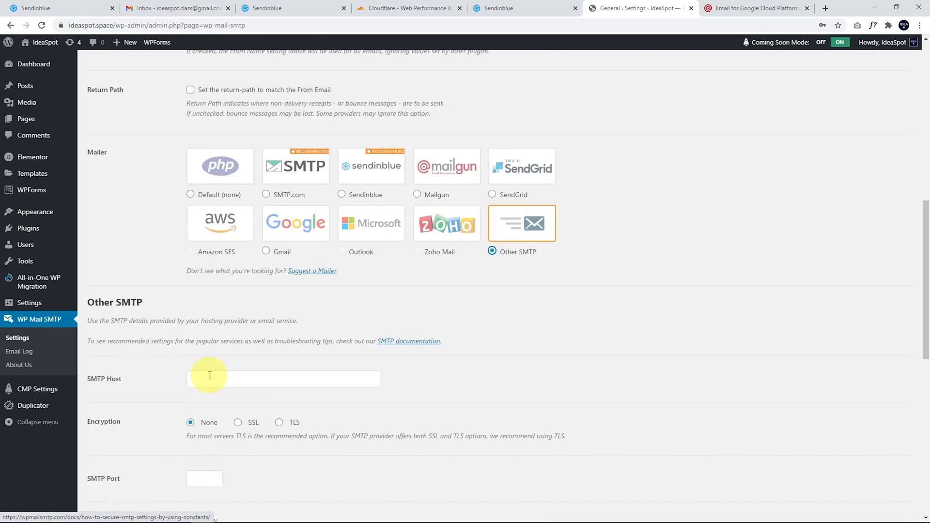
click(341, 194)
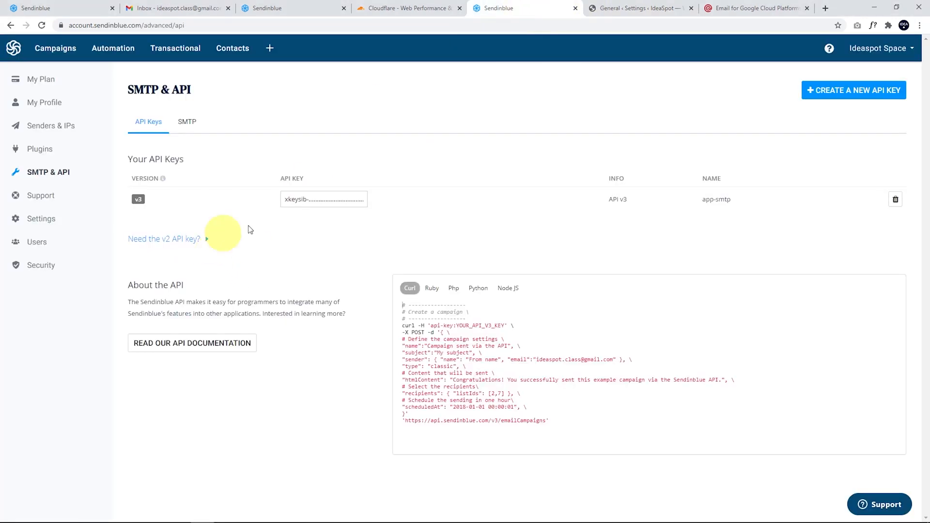
Copy the app-smtp v3 API key and save the Sendinblue mailer settings.
triple_click(323, 198)
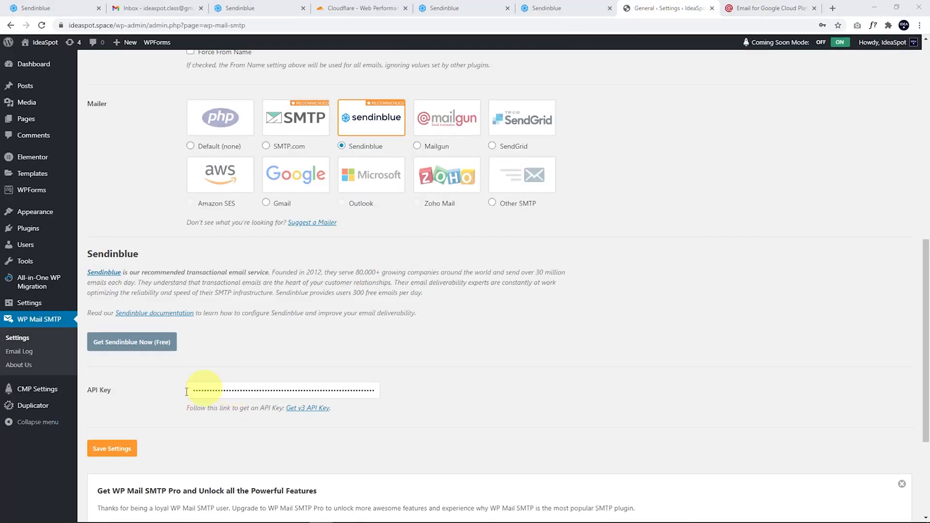
click(112, 447)
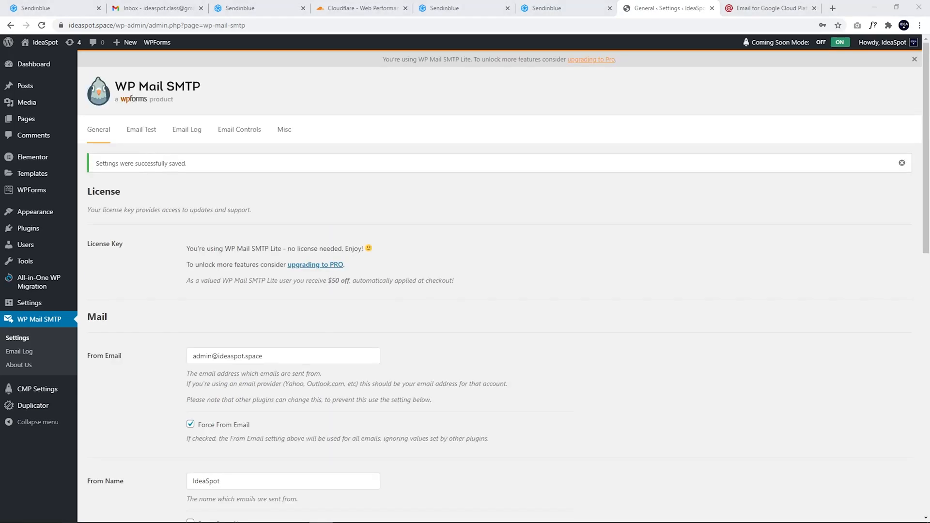
Send a test email to the Gmail address from the Email Test tab and check Gmail.
click(141, 129)
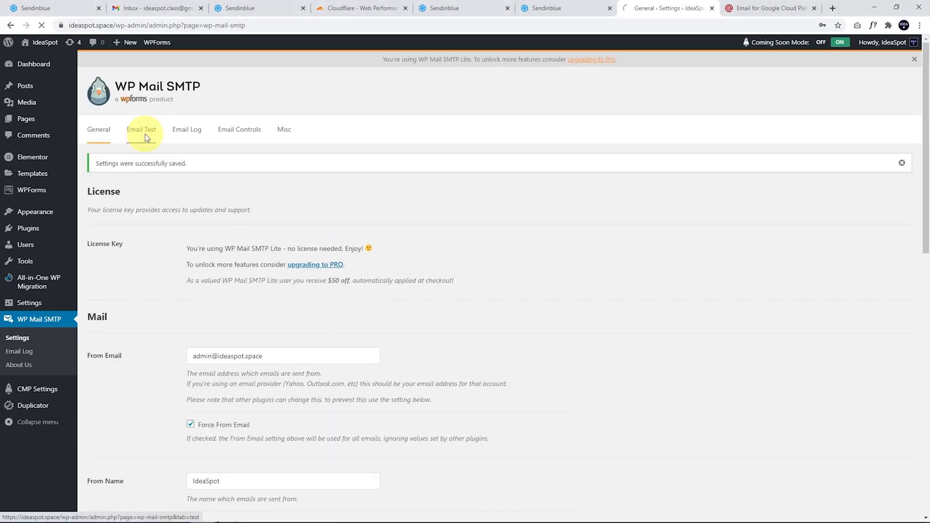
click(141, 129)
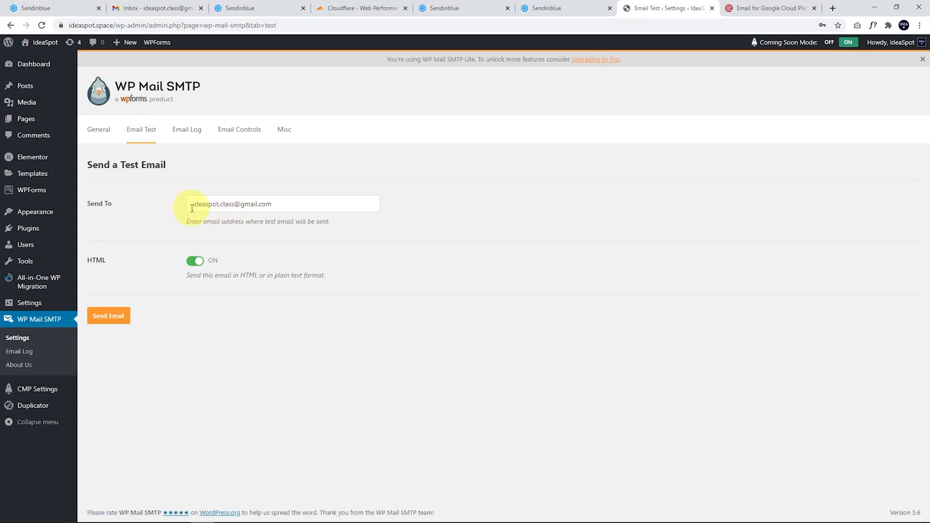
click(108, 315)
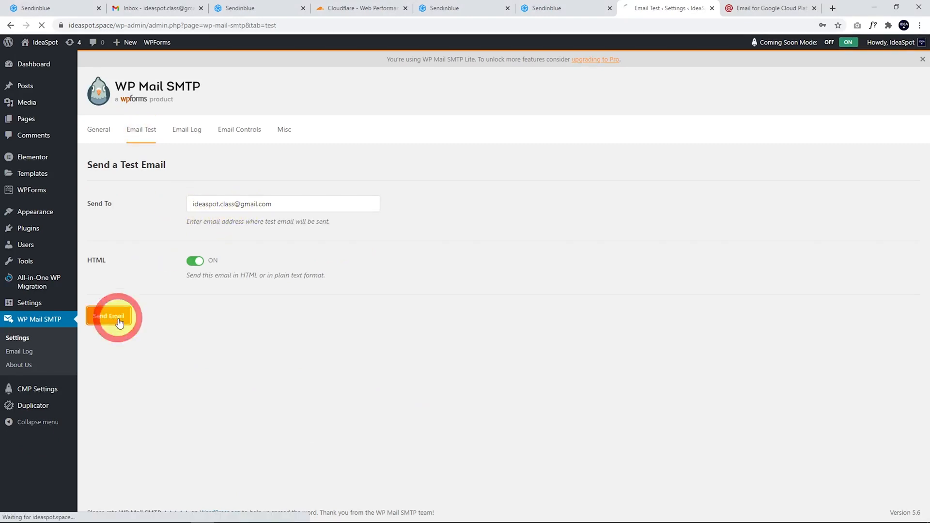
click(108, 315)
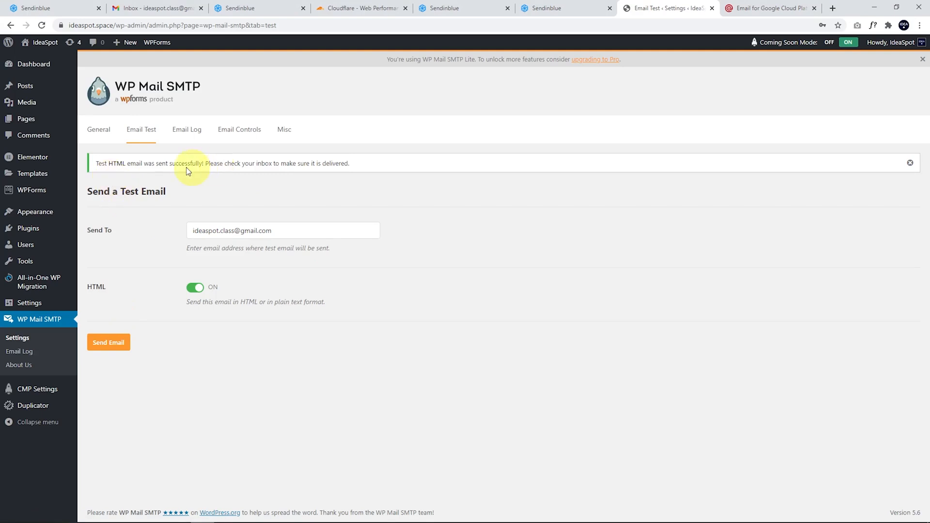
click(157, 8)
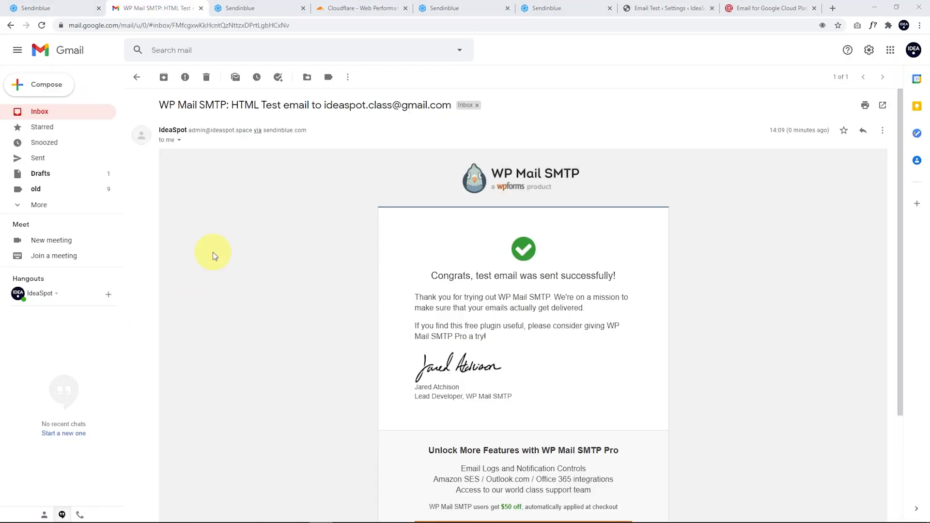
mouse_move(182, 199)
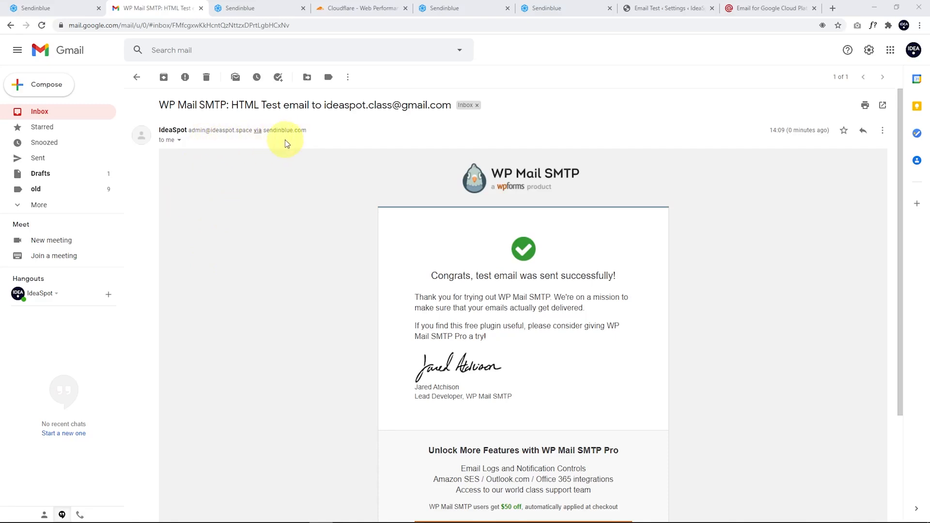
mouse_move(289, 140)
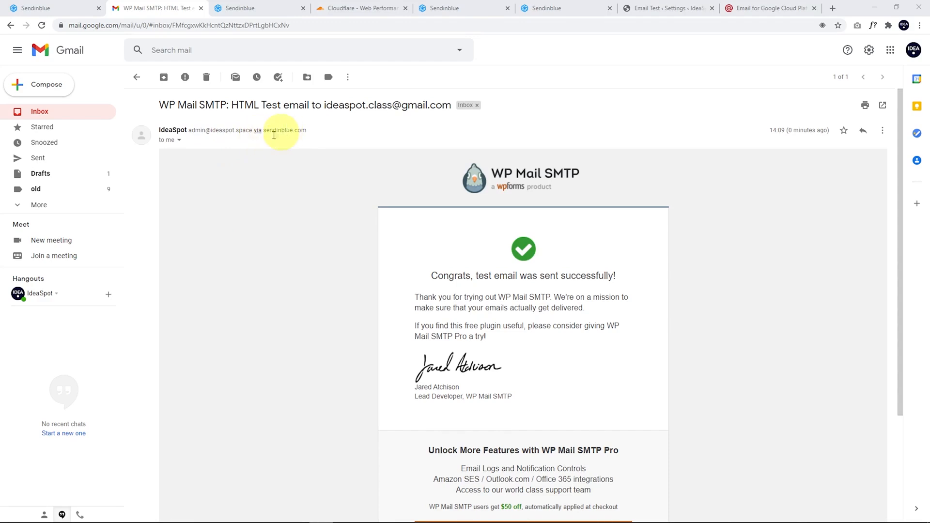
mouse_move(301, 147)
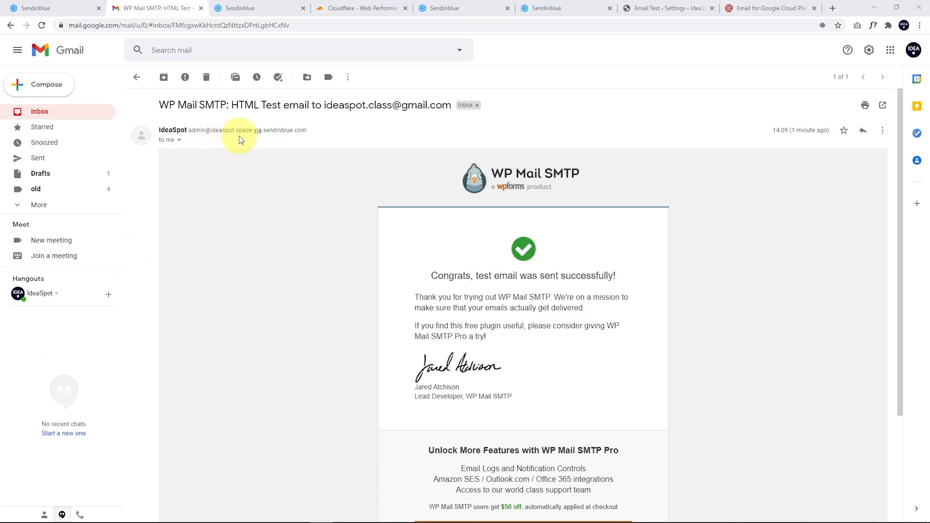
Return to the Sendinblue dashboard after inspecting the test email's sendinblue.com sender line.
click(259, 8)
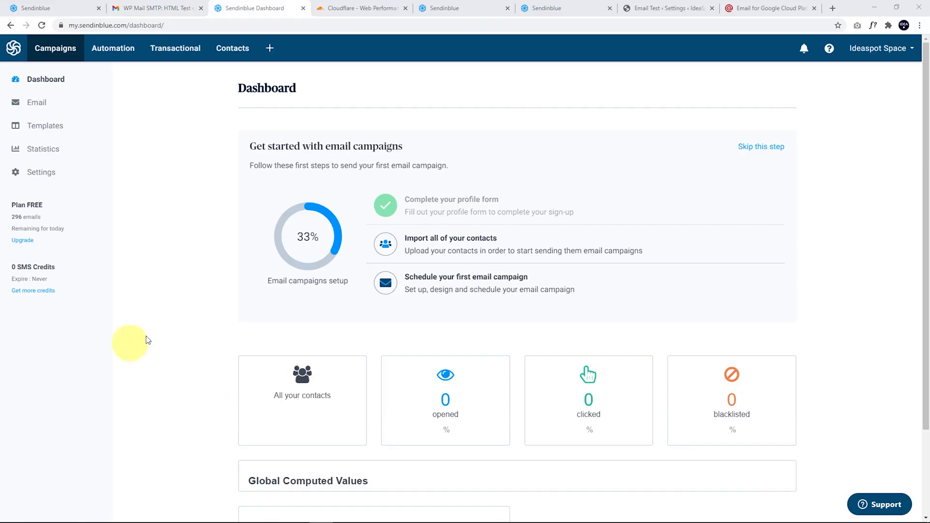
Add ideaspot.space under Senders & IP > Domains with digital email signing enabled.
click(880, 48)
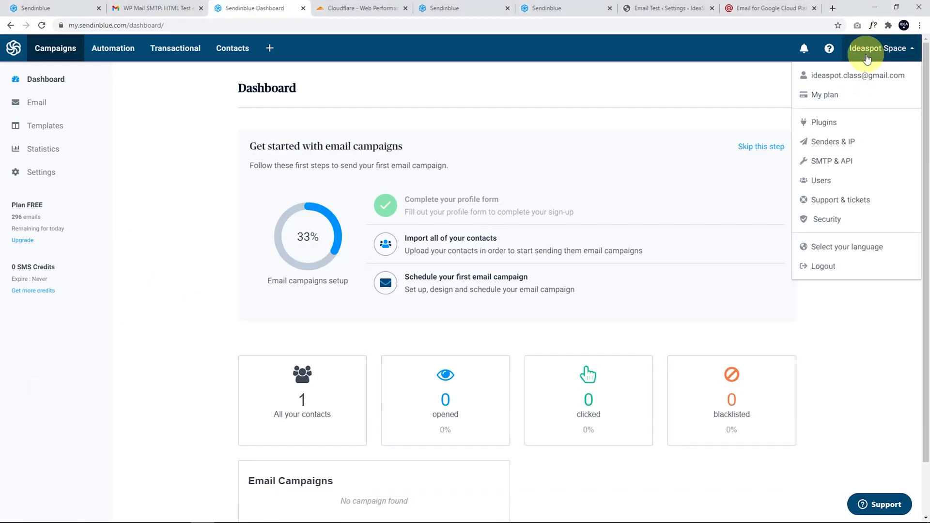
click(832, 141)
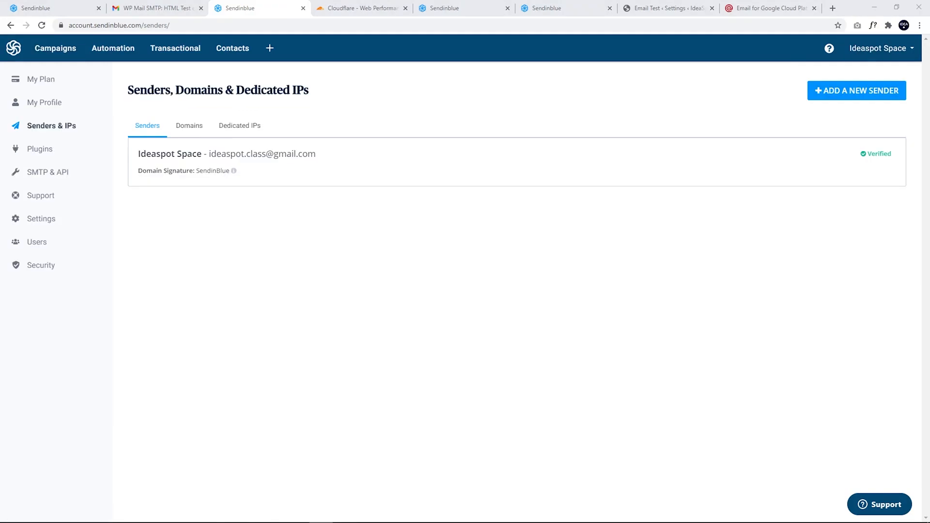
click(188, 125)
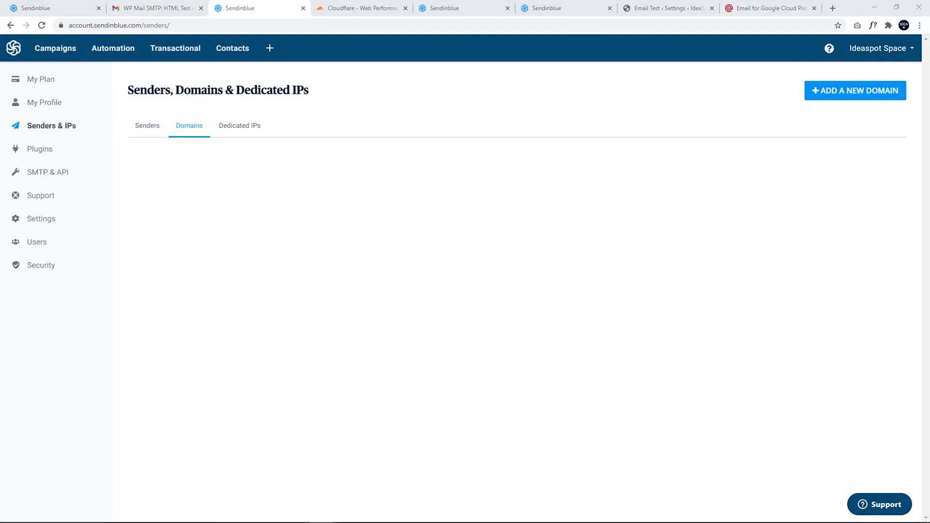
click(854, 90)
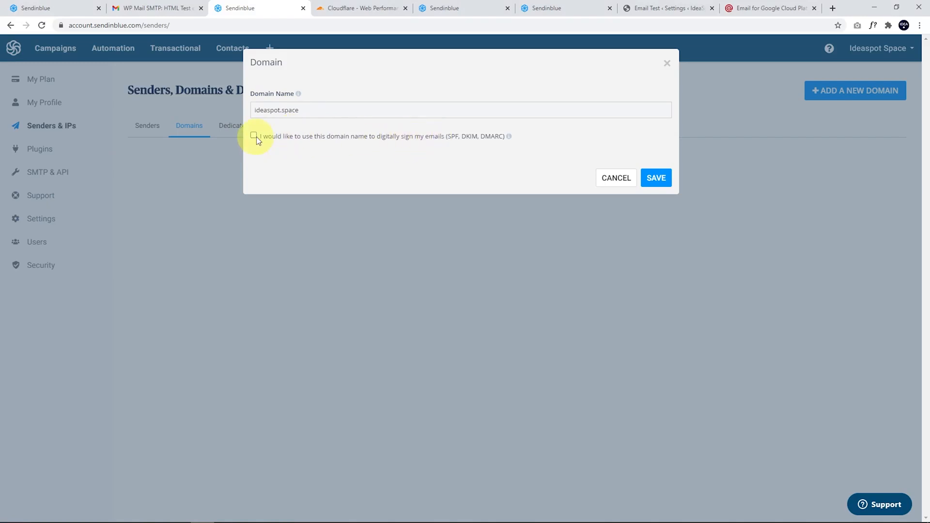
click(254, 135)
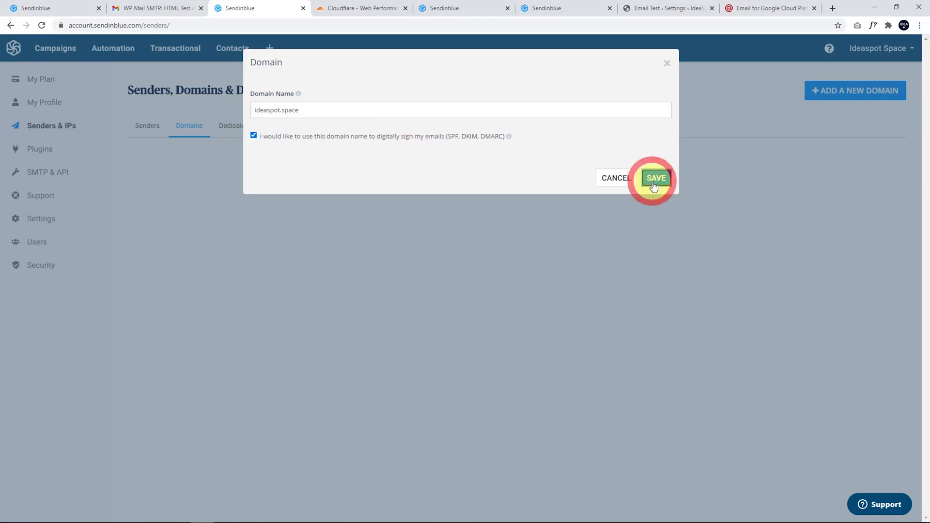
click(655, 178)
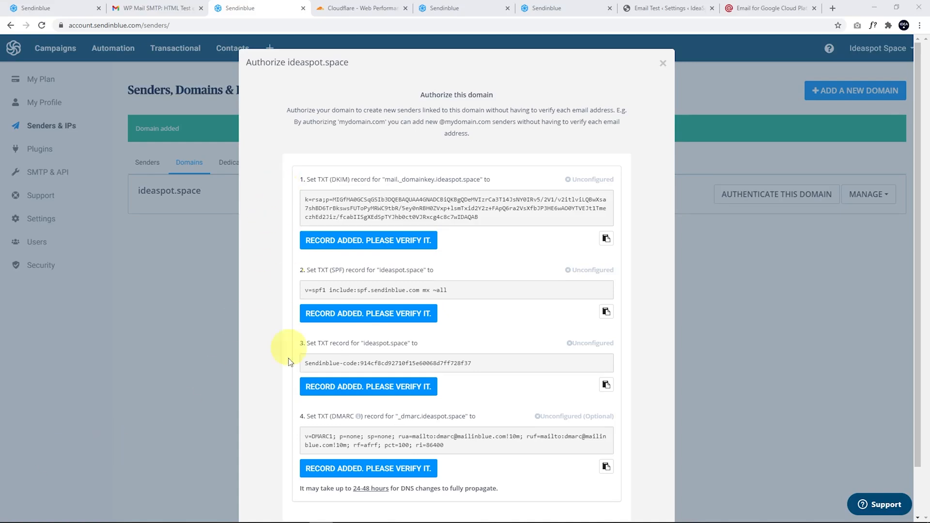
mouse_move(292, 449)
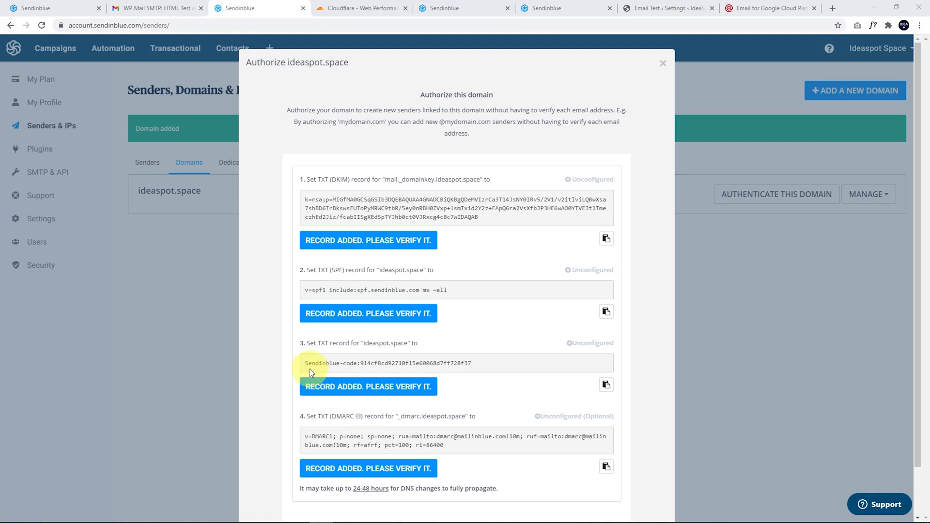
mouse_move(383, 187)
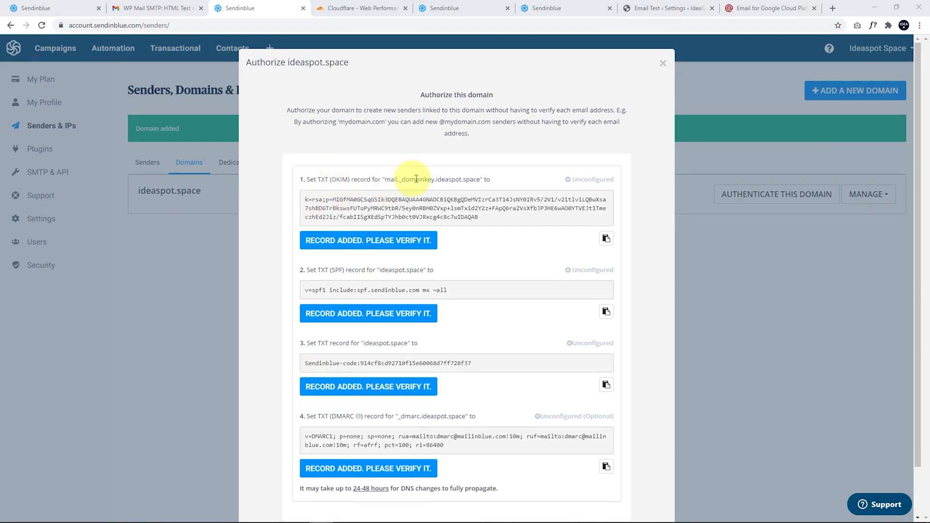
Select the DKIM record's host name in Sendinblue's Authorize dialog for copying.
double_click(433, 179)
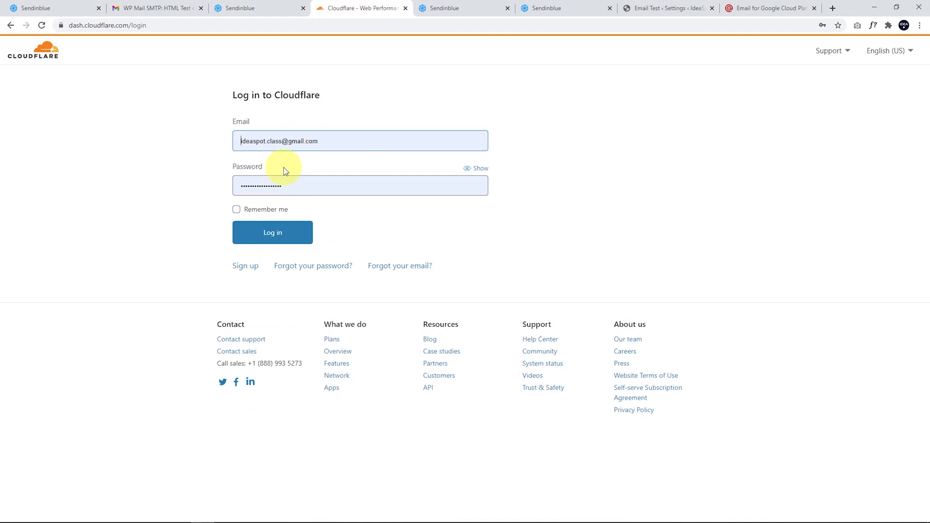
Sign in to Cloudflare and save a mail._domainkey.ideaspot.space TXT record holding the DKIM key.
click(272, 232)
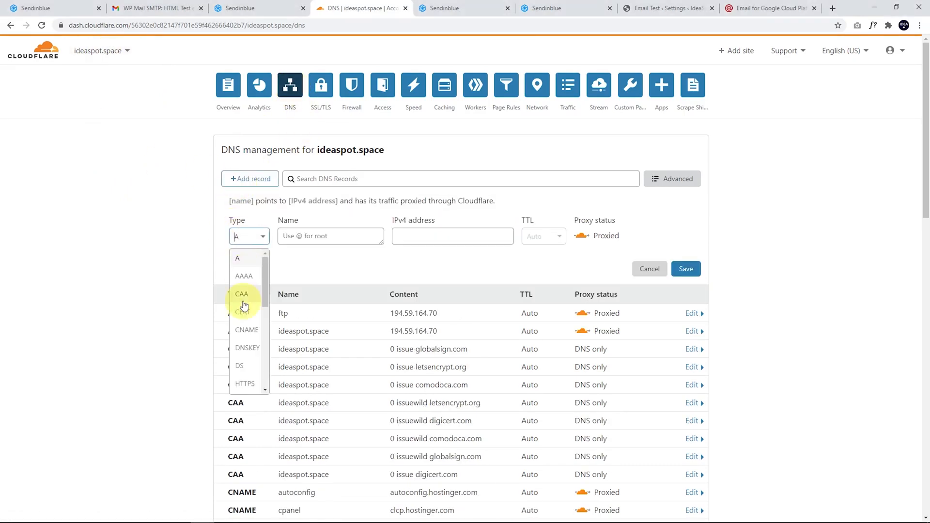
scroll(down, 3)
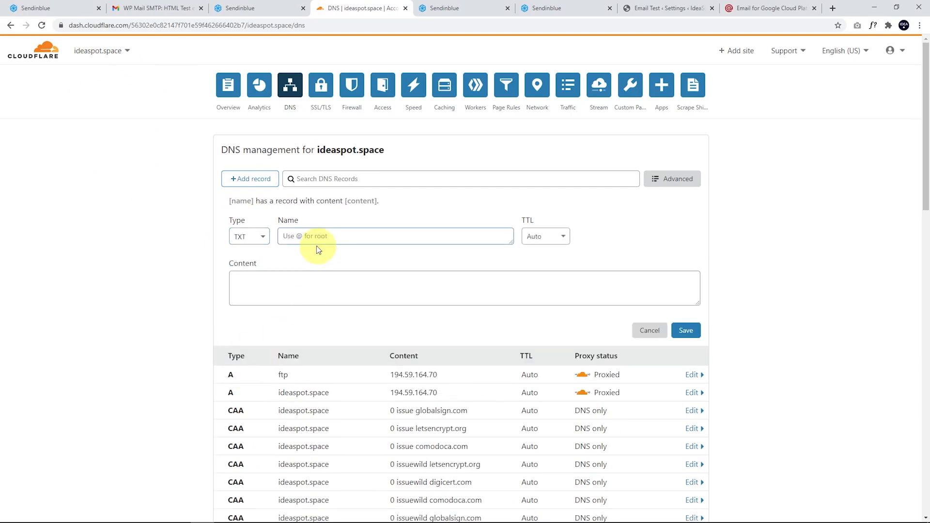
text(mail._domainkey.ideaspot.space)
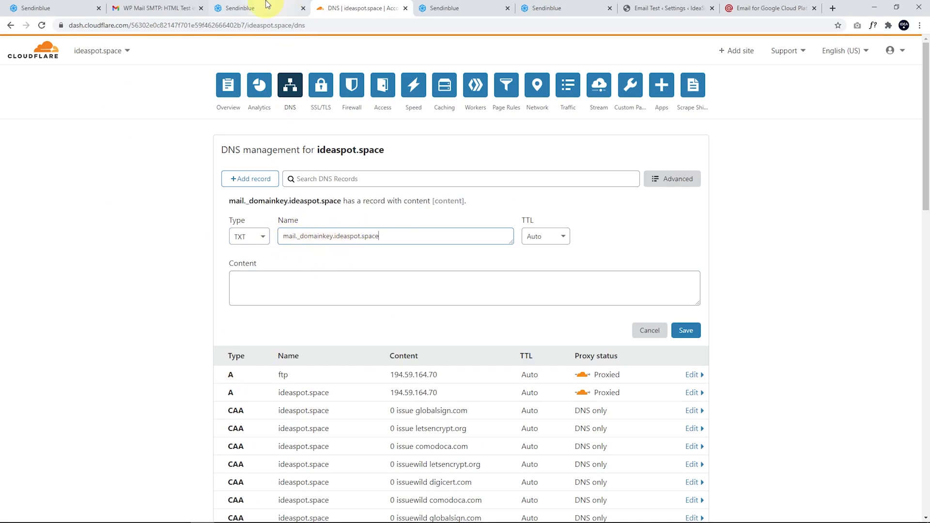
click(259, 8)
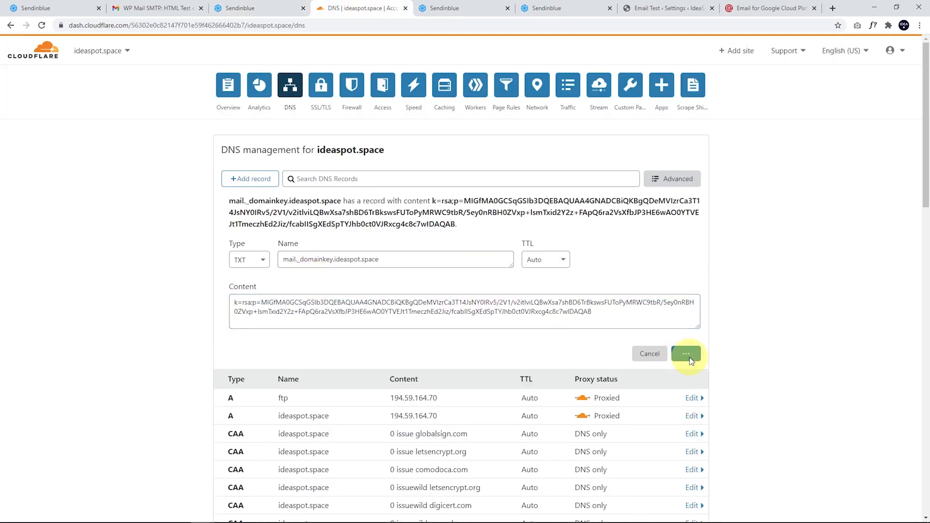
click(685, 353)
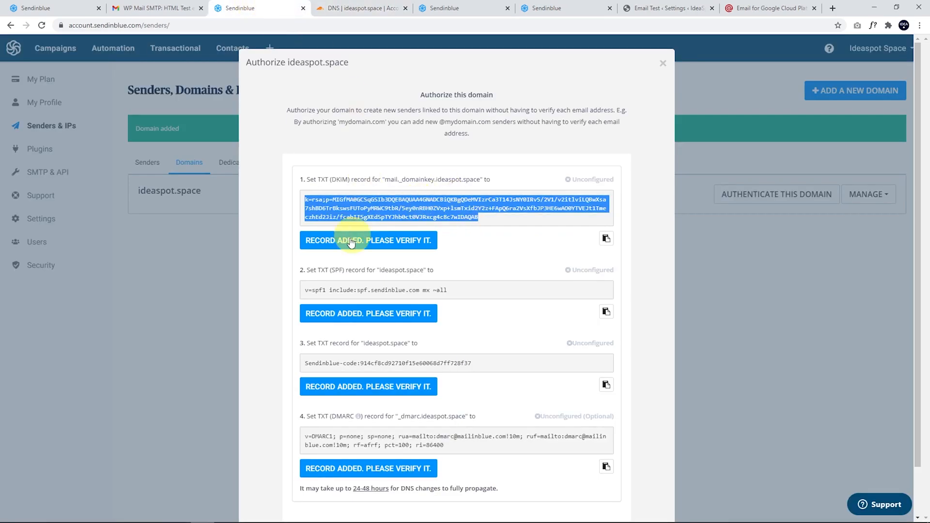
Verify the DKIM record in Sendinblue and copy 'include:spf.sendinblue.com' from the SPF value.
click(368, 241)
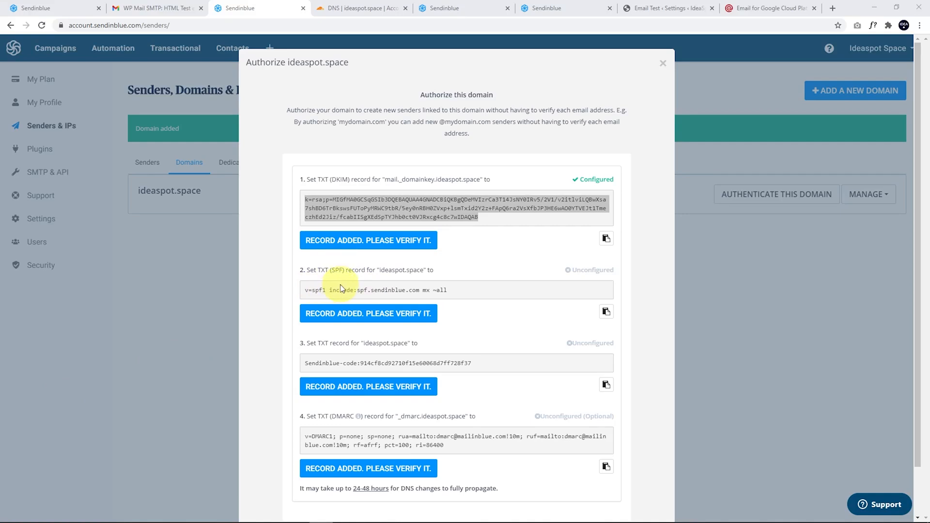
mouse_move(386, 287)
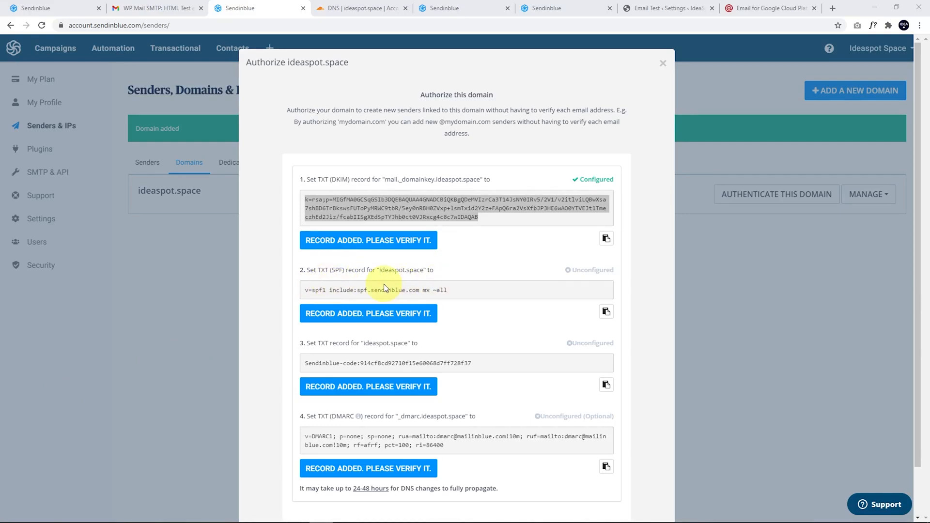
mouse_move(378, 291)
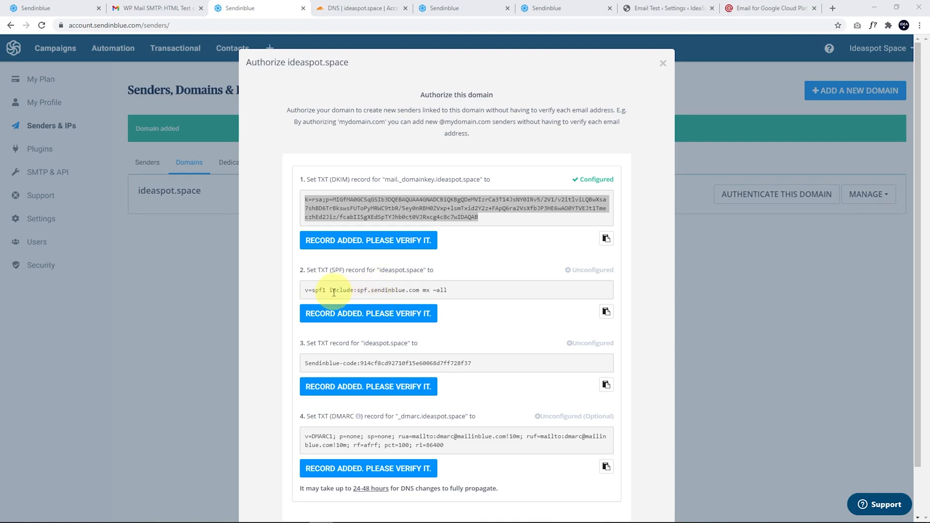
drag(330, 290, 397, 290)
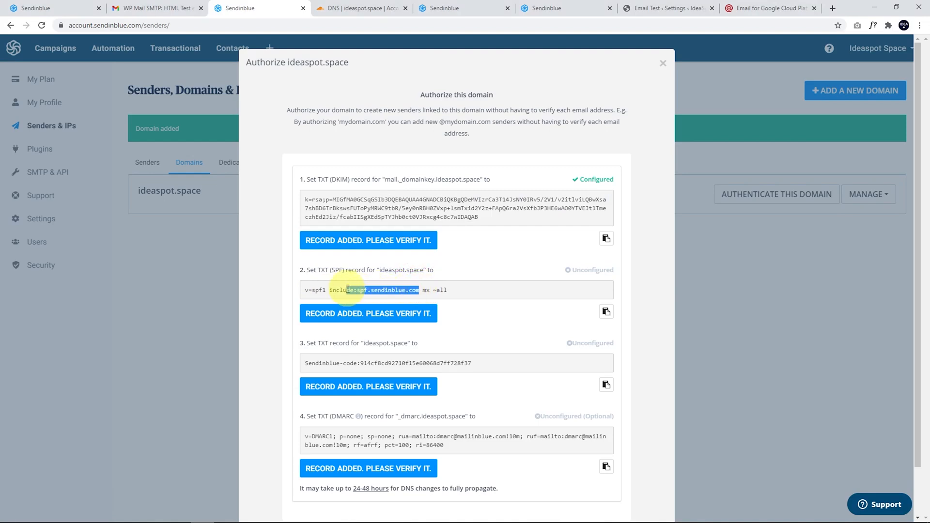
click(360, 8)
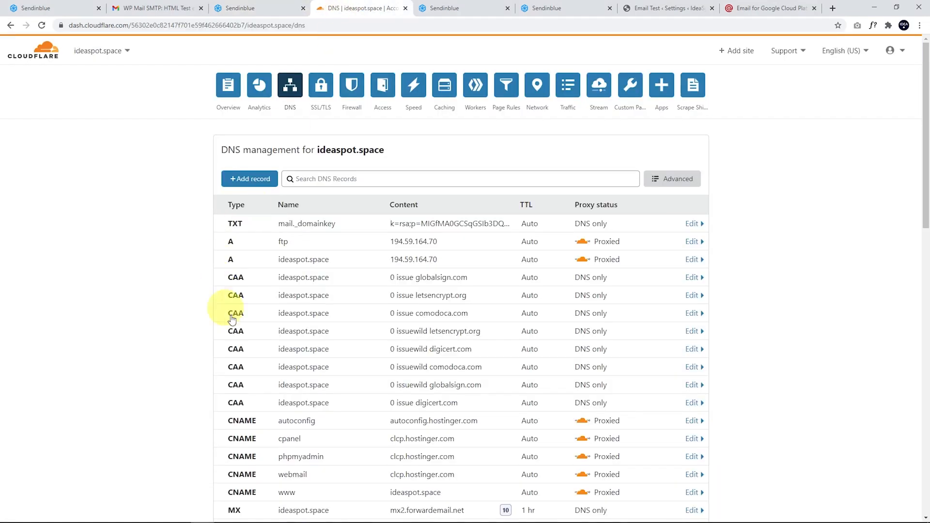
Insert include:spf.sendinblue.com into ideaspot.space's existing SPF TXT record and save it.
scroll(down, 3)
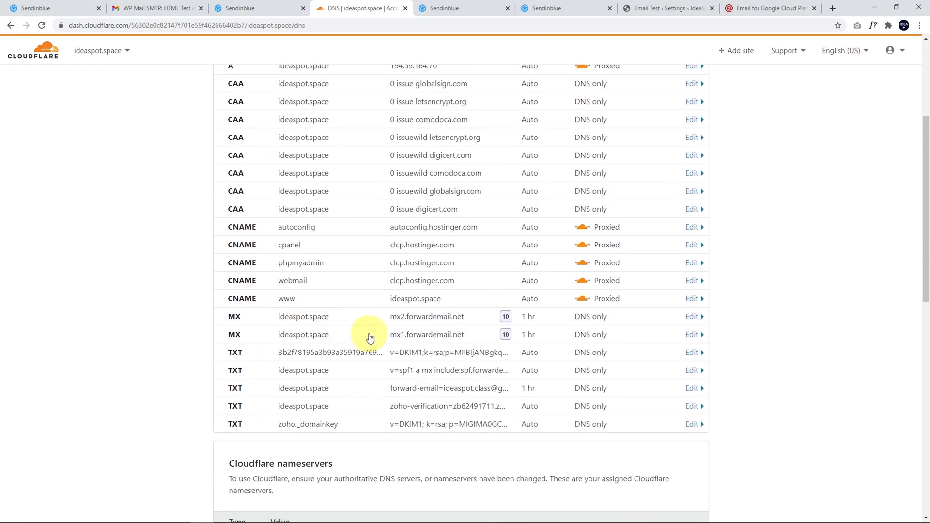
mouse_move(411, 214)
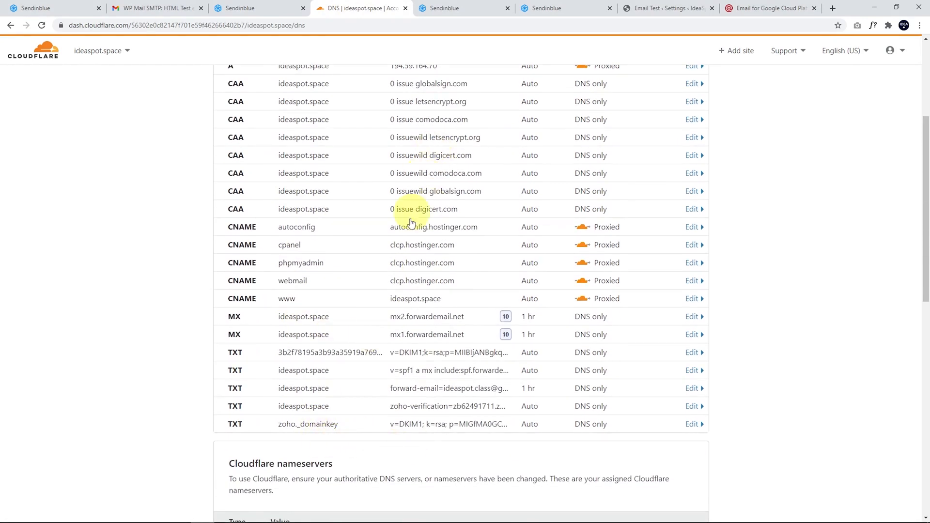
mouse_move(424, 375)
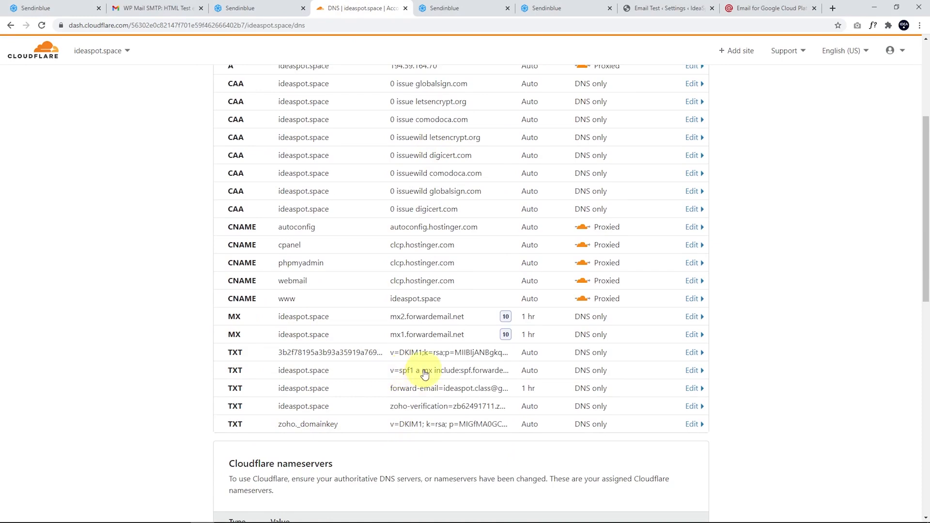
click(691, 370)
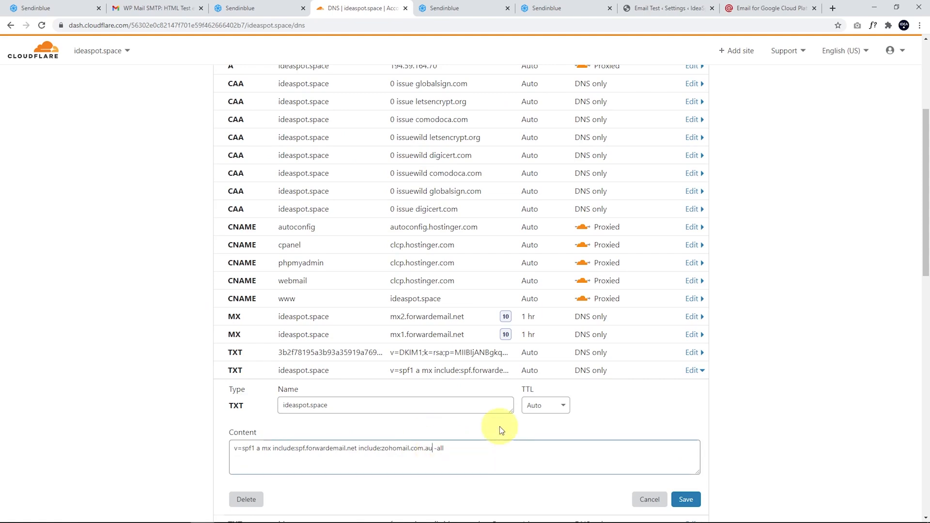
text(include:spf.sendinblue.com)
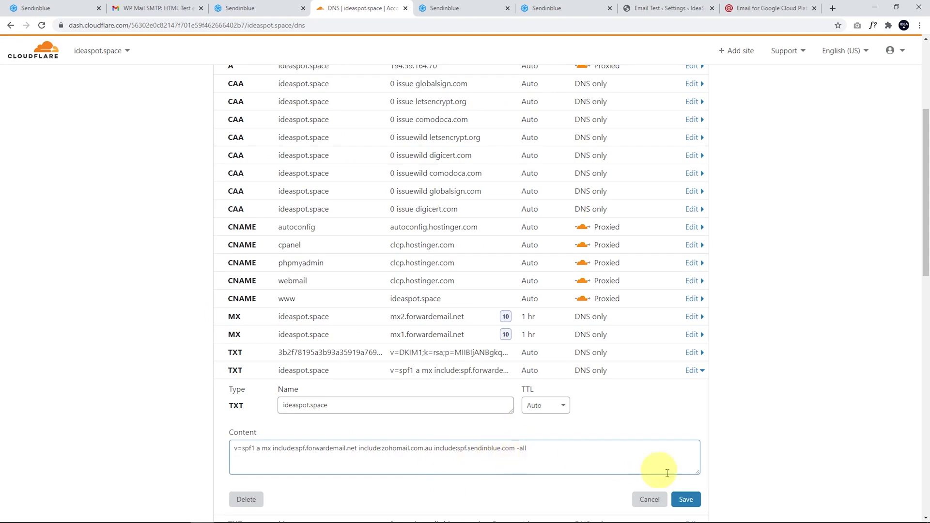
click(684, 499)
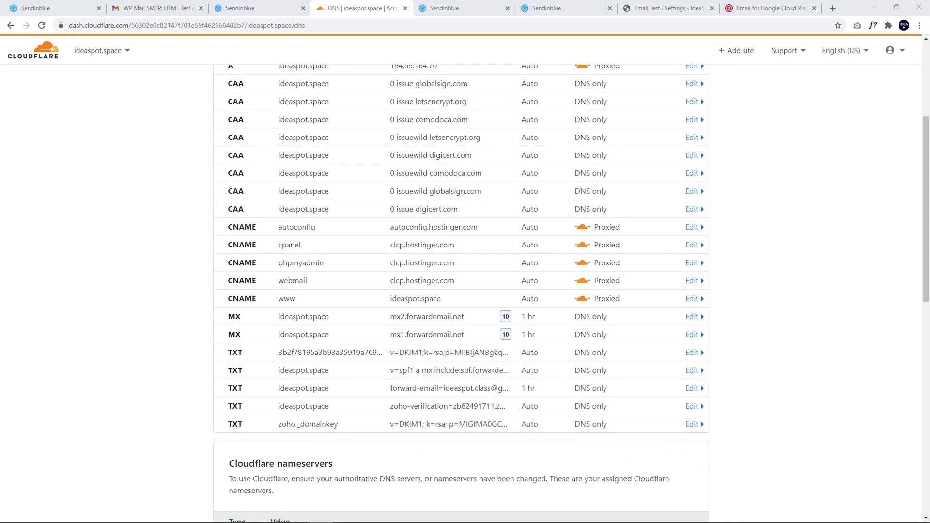
click(691, 369)
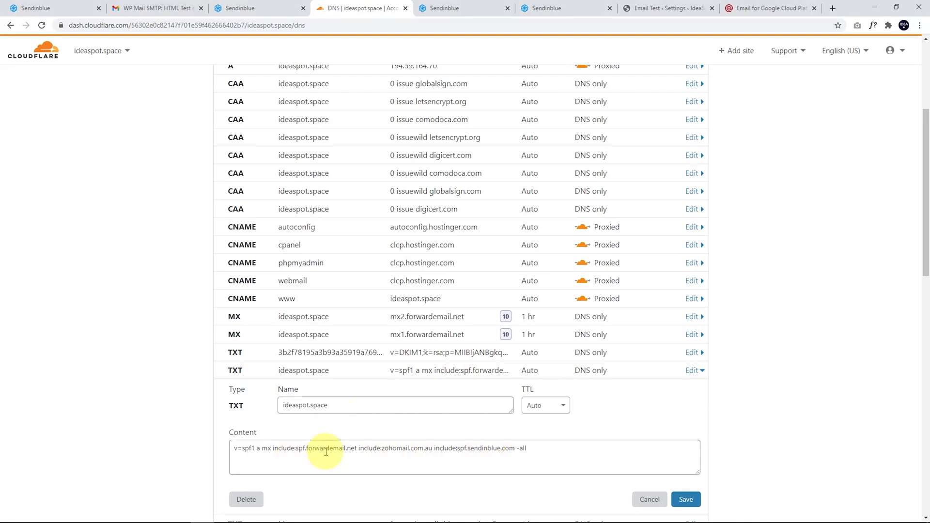
mouse_move(487, 433)
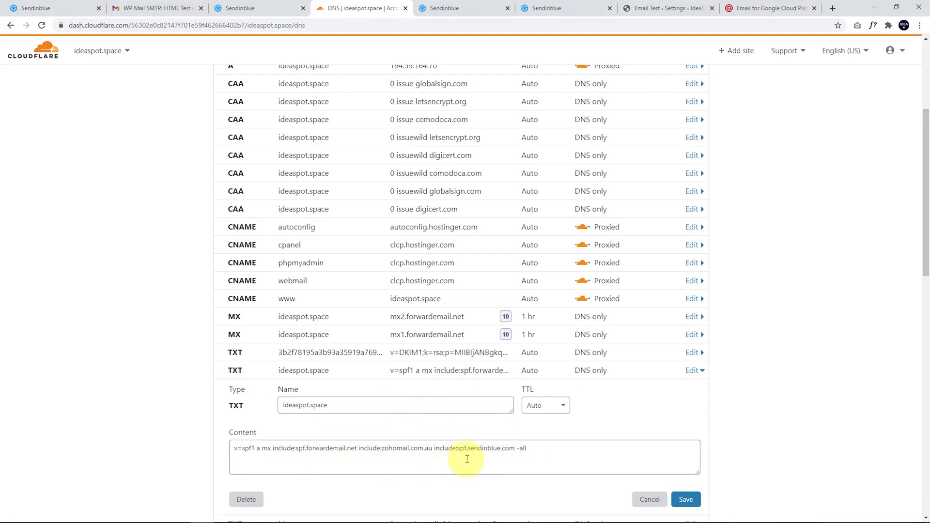
mouse_move(364, 388)
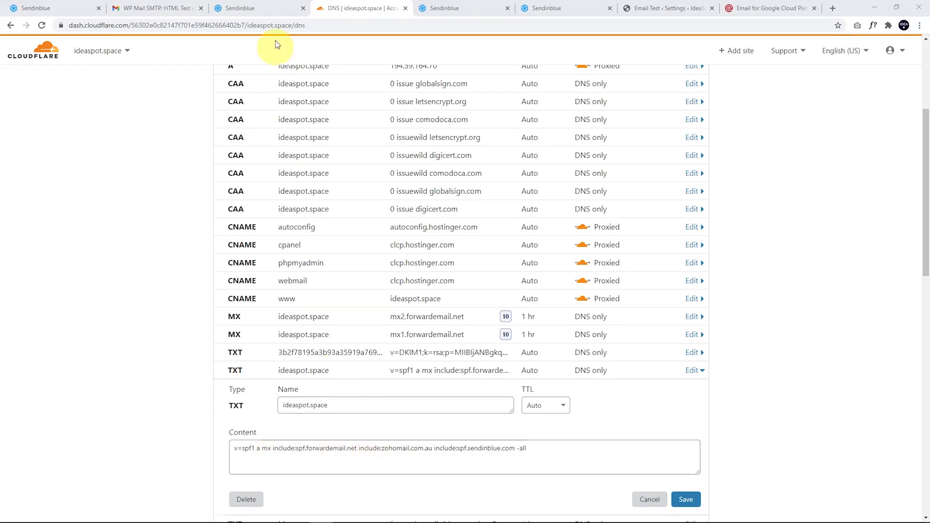
click(243, 8)
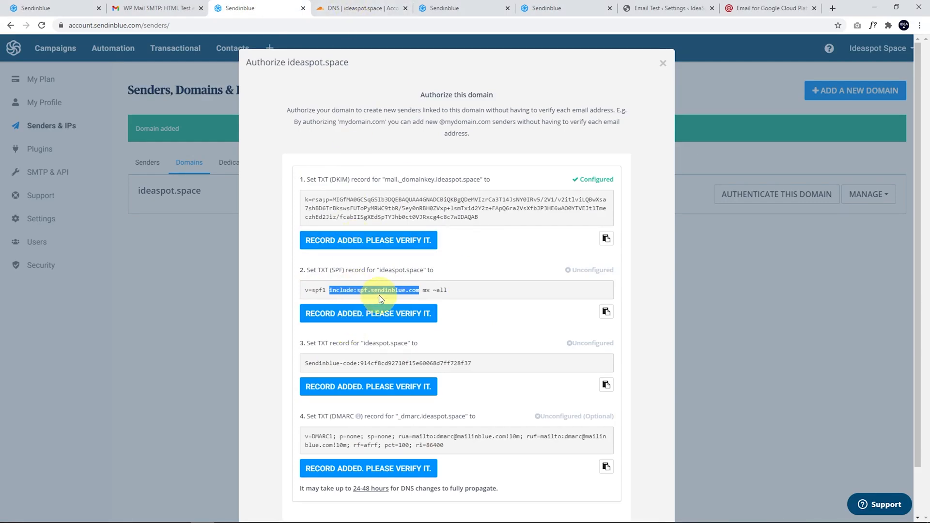
Verify the SPF record in Sendinblue and copy the Sendinblue verification code.
click(367, 314)
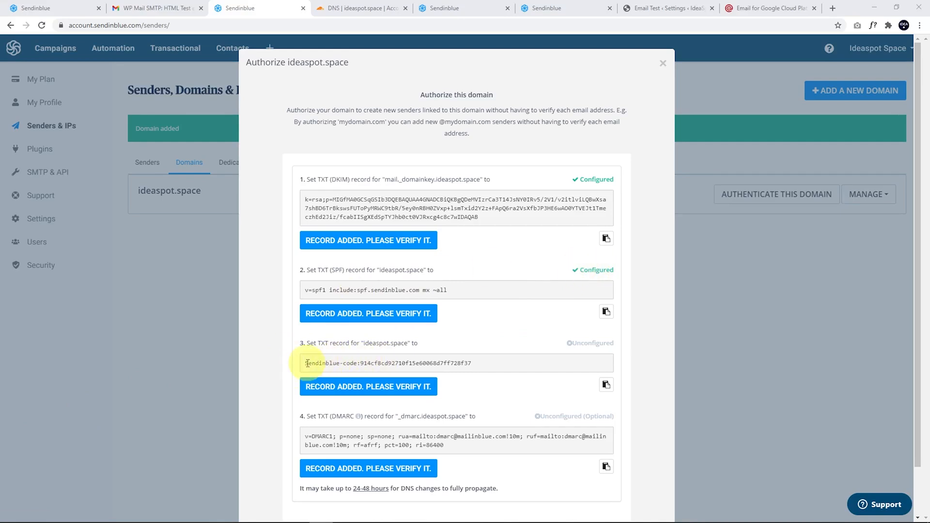
right_click(336, 363)
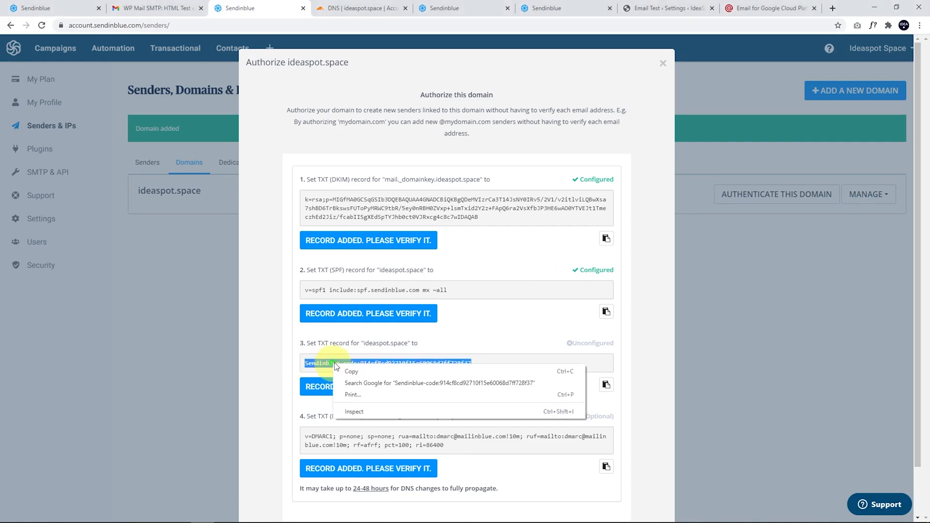
click(360, 7)
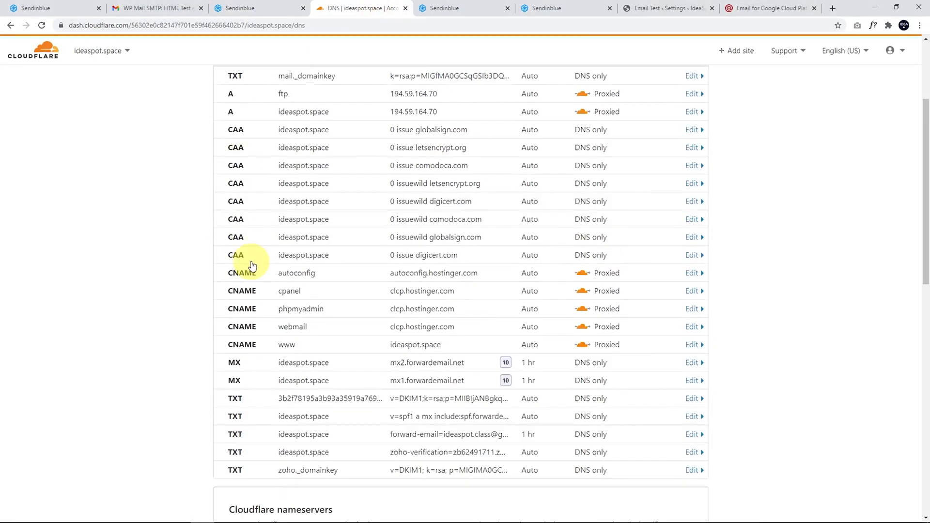
Add a TXT record 'Sendinblue-code:914cf8cd92710f15e60068d7ff728f37' and verify it in Sendinblue.
click(250, 130)
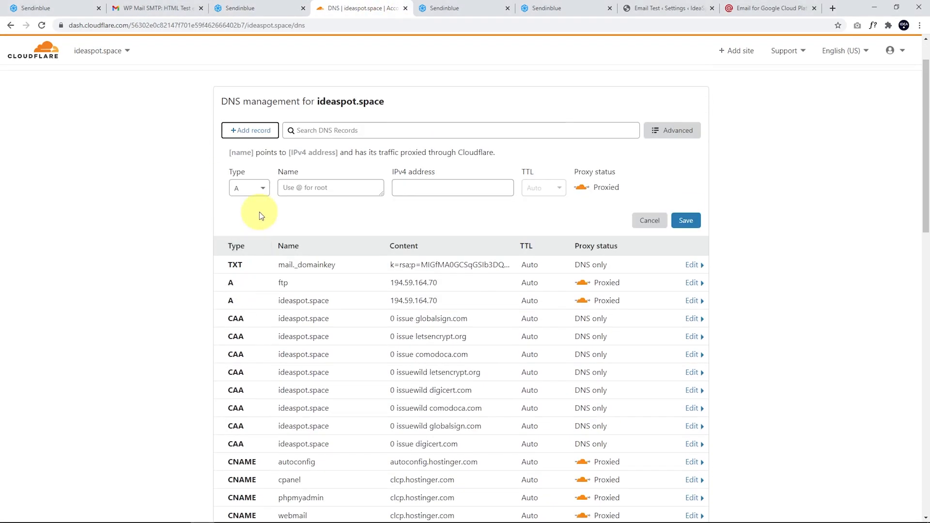
click(248, 187)
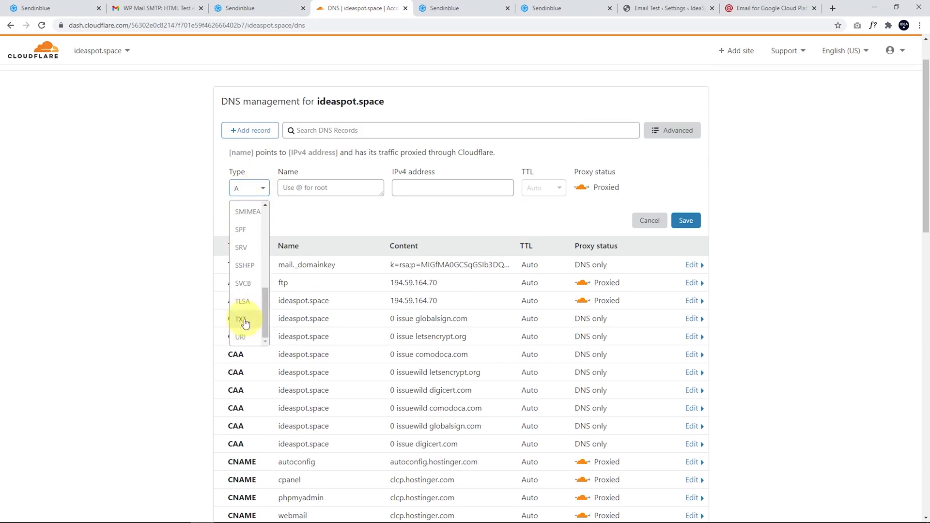
click(240, 319)
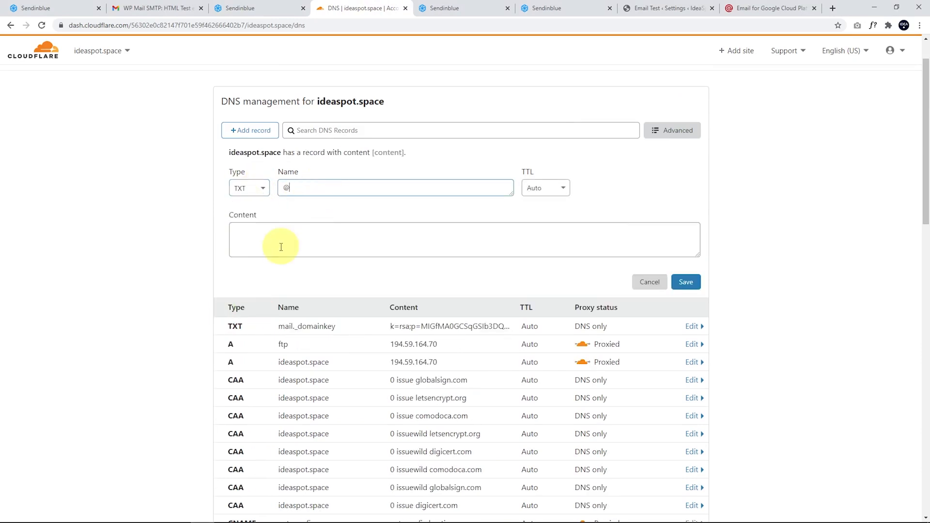
text(Sendinblue-code:914cf8cd92710f15e60068d7ff728f37)
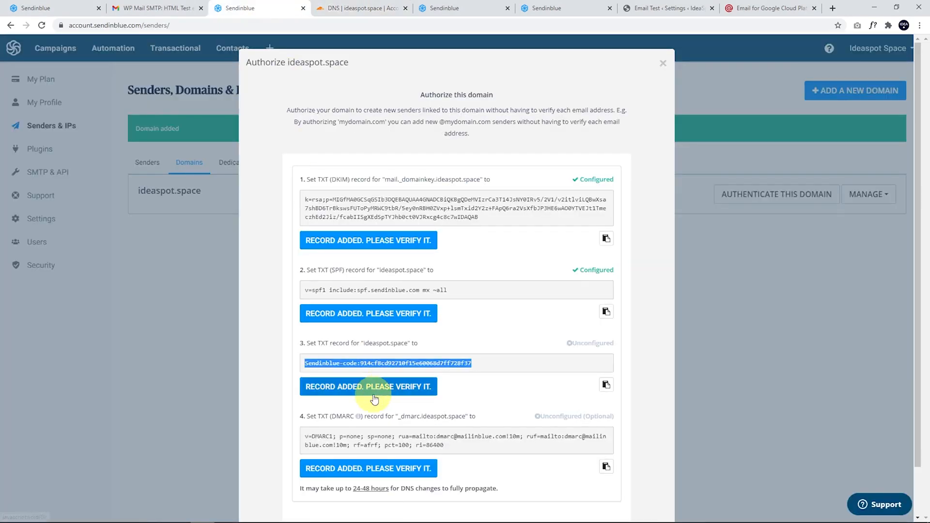
click(368, 386)
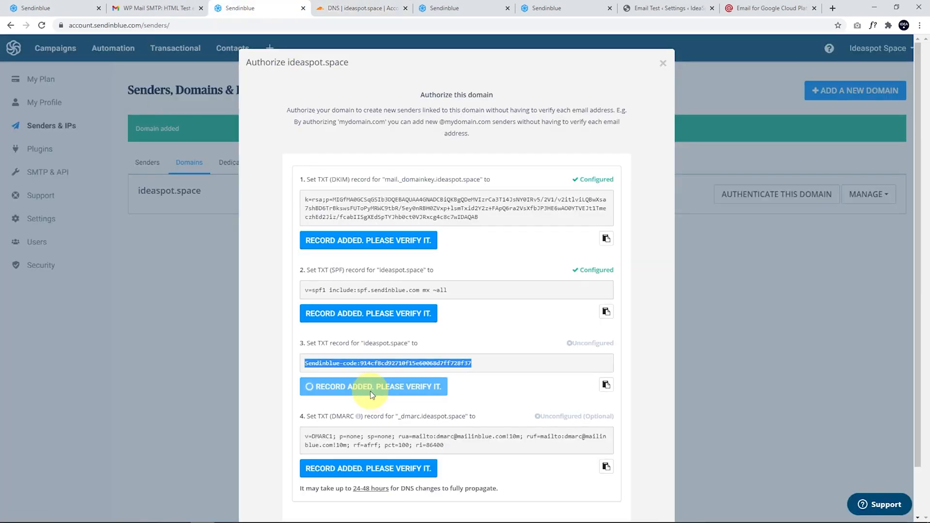
click(372, 386)
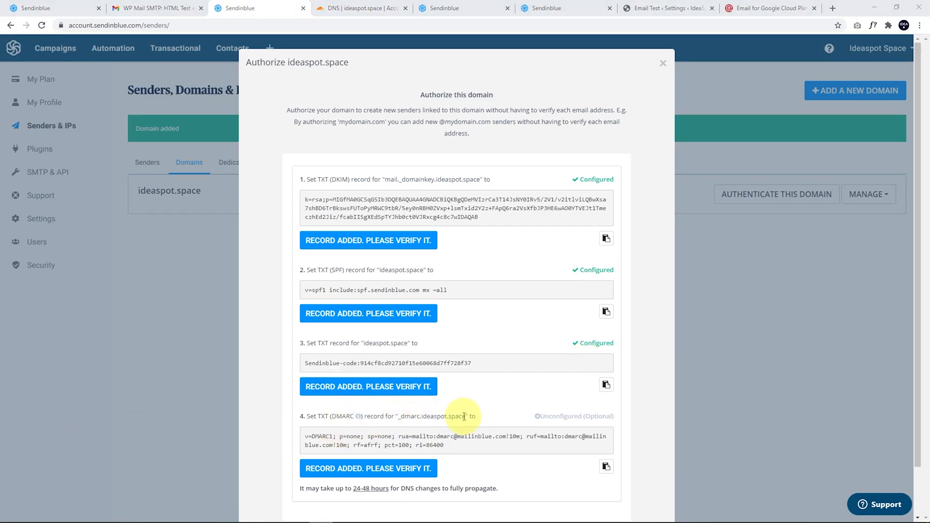
Copy the _dmarc host name and start a Cloudflare TXT record named _dmarc.ideaspot.space.
double_click(432, 415)
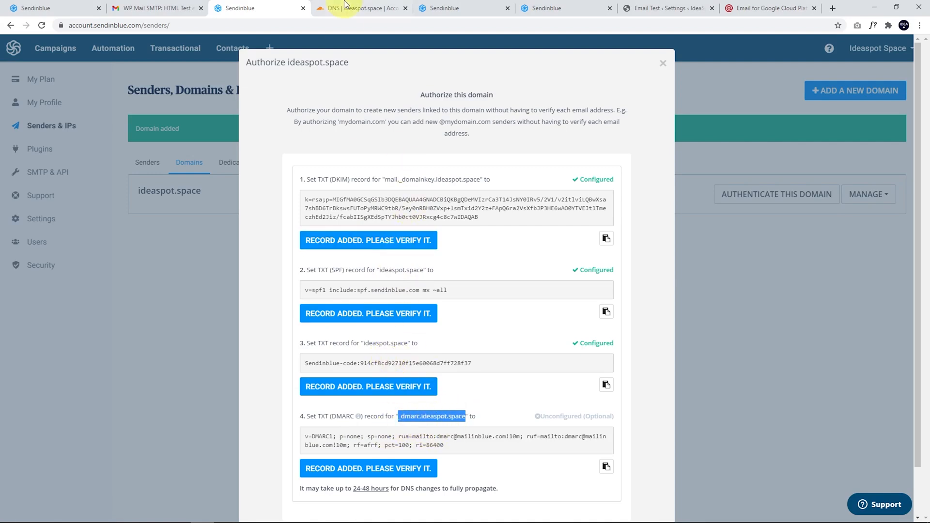
click(358, 8)
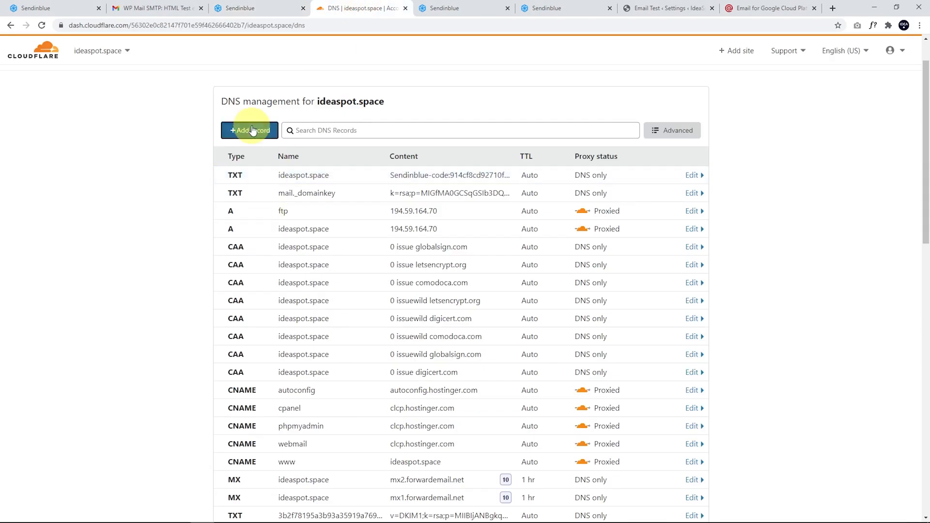
click(249, 129)
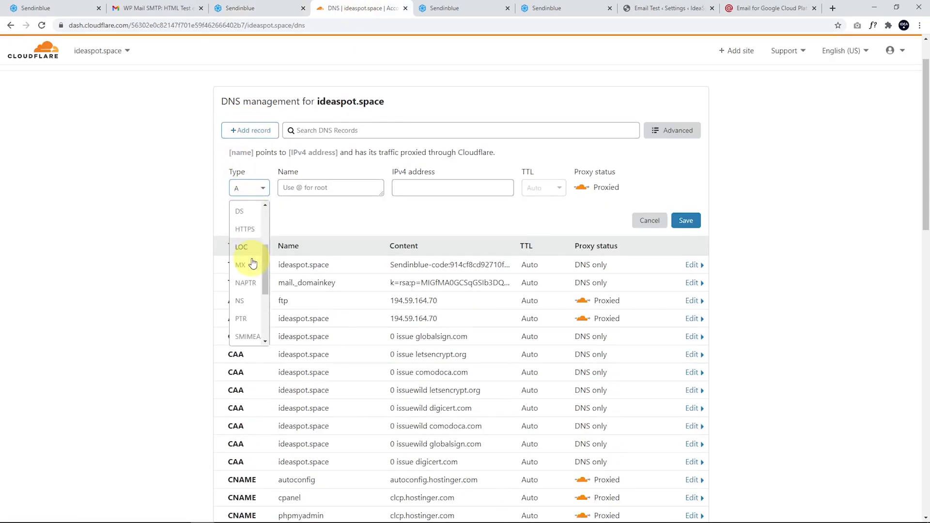
click(243, 343)
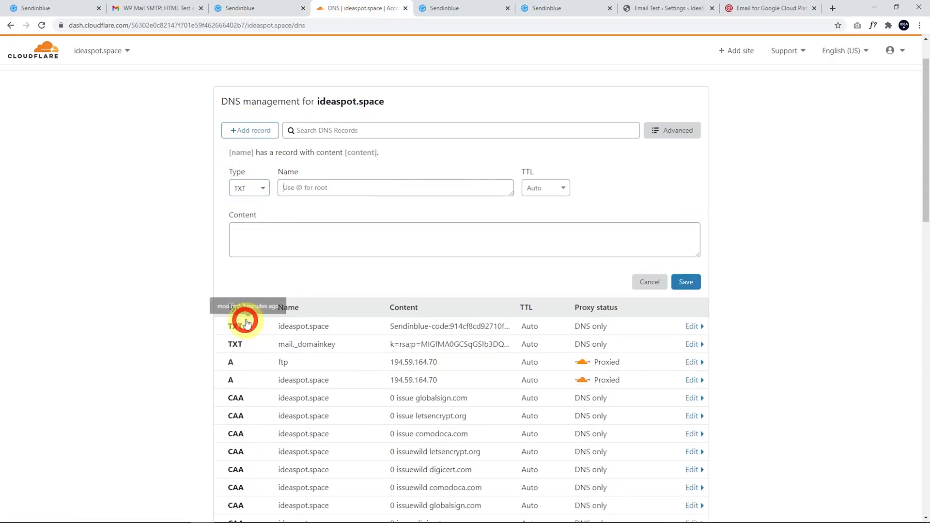
text(_dmarc.ideaspot.space)
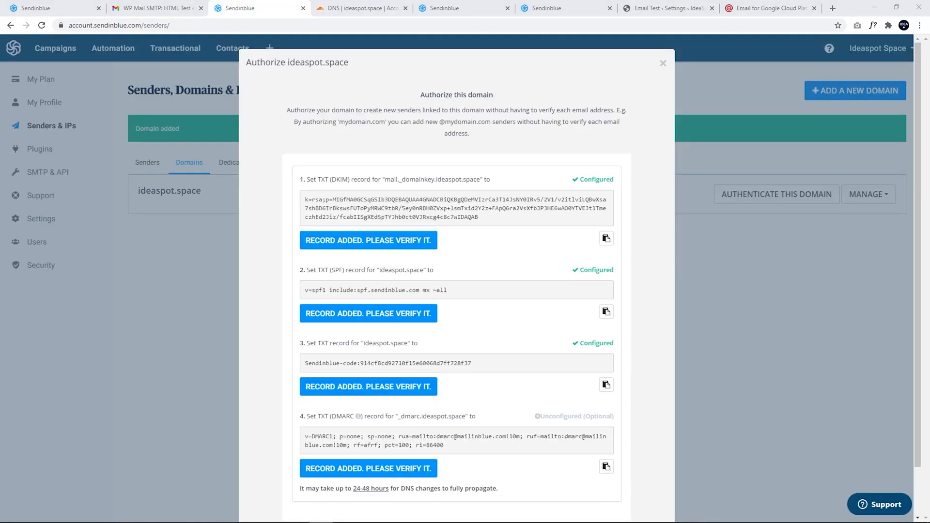
Verify the DMARC record under step 4 until it shows Configured.
click(367, 468)
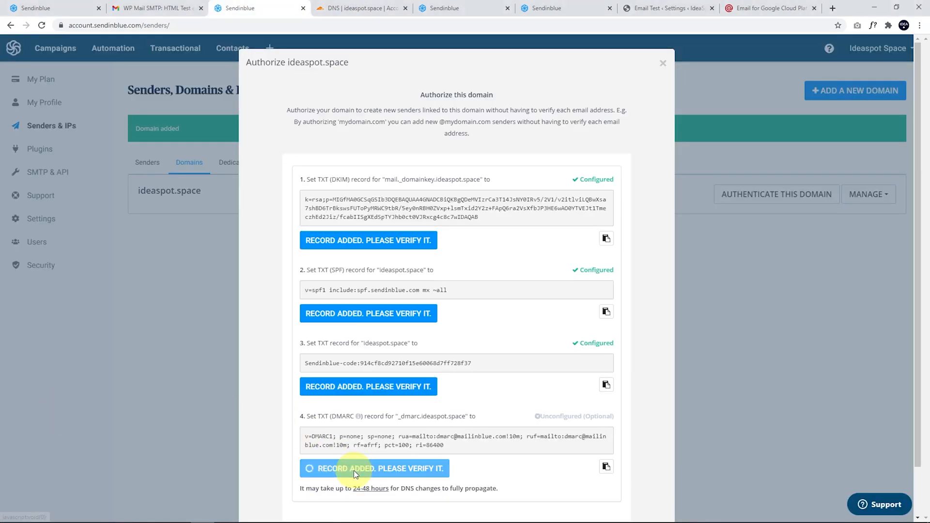
click(373, 469)
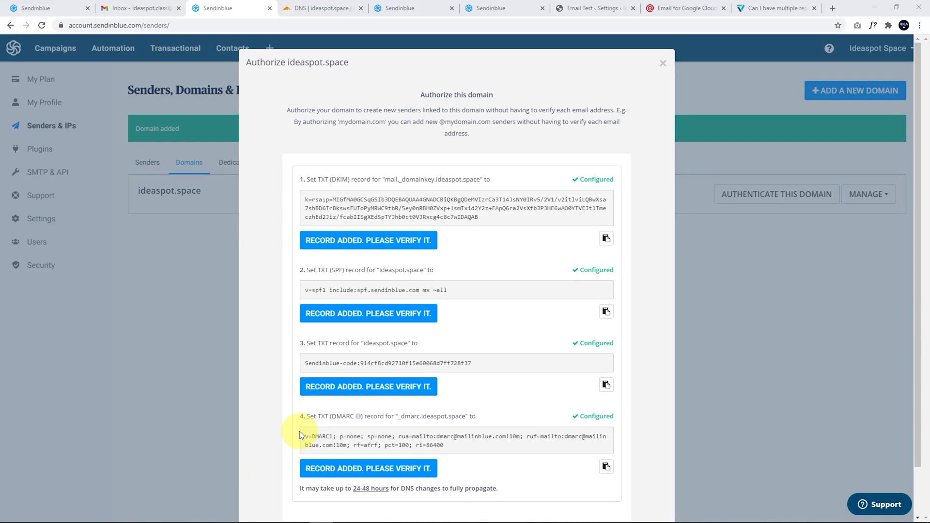
mouse_move(455, 444)
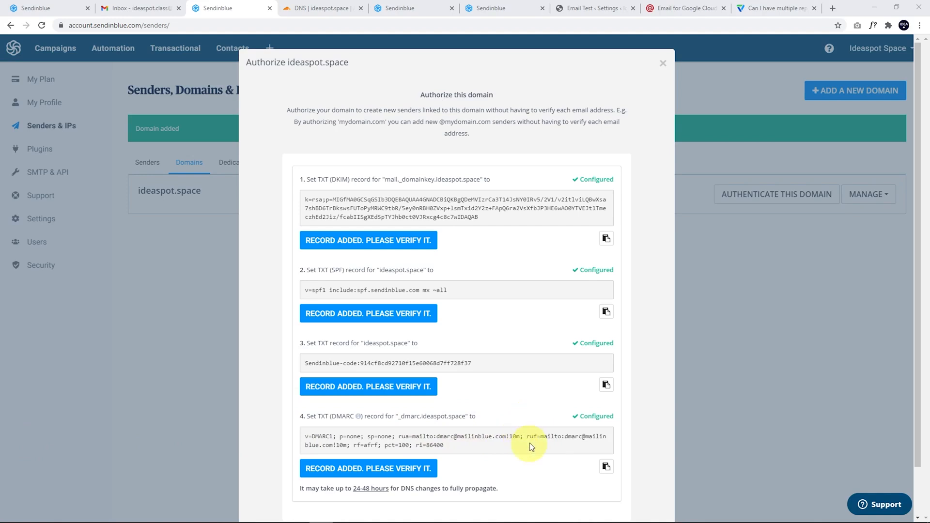
mouse_move(502, 445)
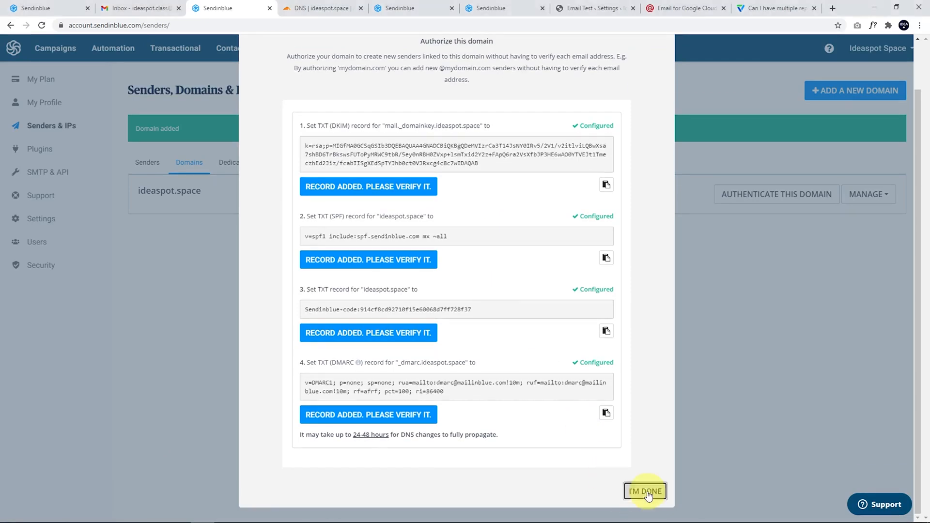
Finish the authorization dialog with I'M DONE so ideaspot.space shows Authenticated.
click(645, 490)
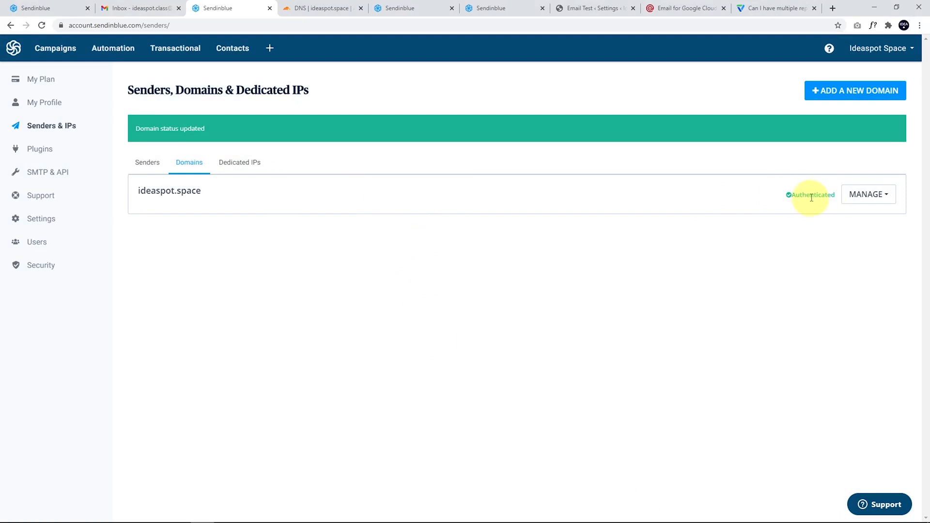
mouse_move(665, 181)
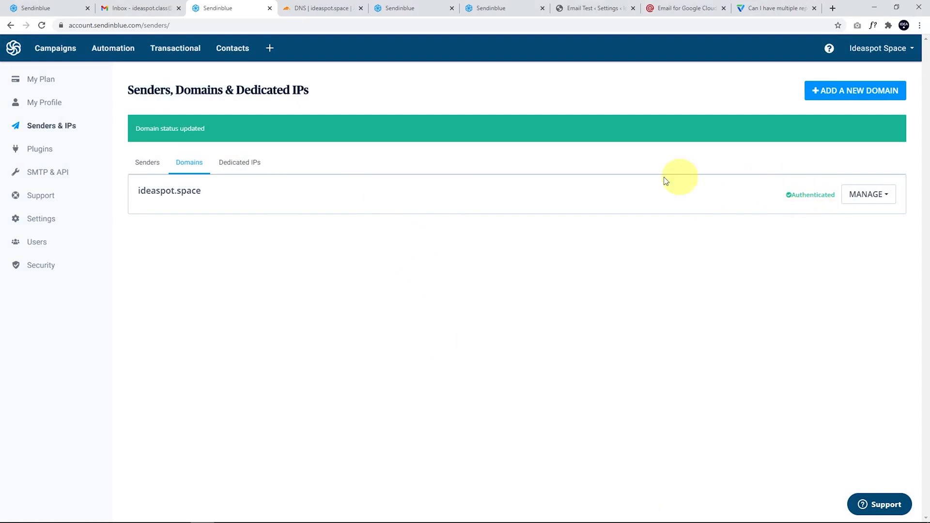
mouse_move(523, 185)
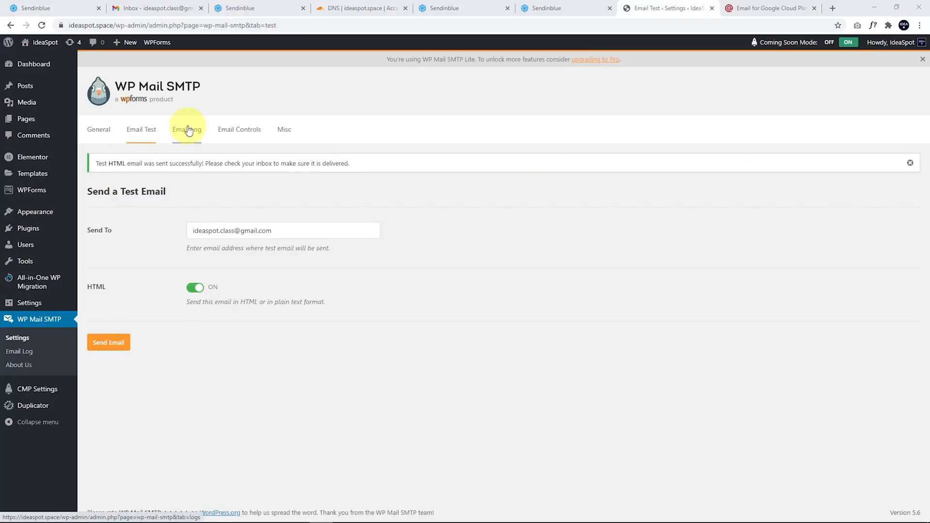
Send a fresh HTML test email from WP Mail SMTP's Email Test tab.
click(108, 342)
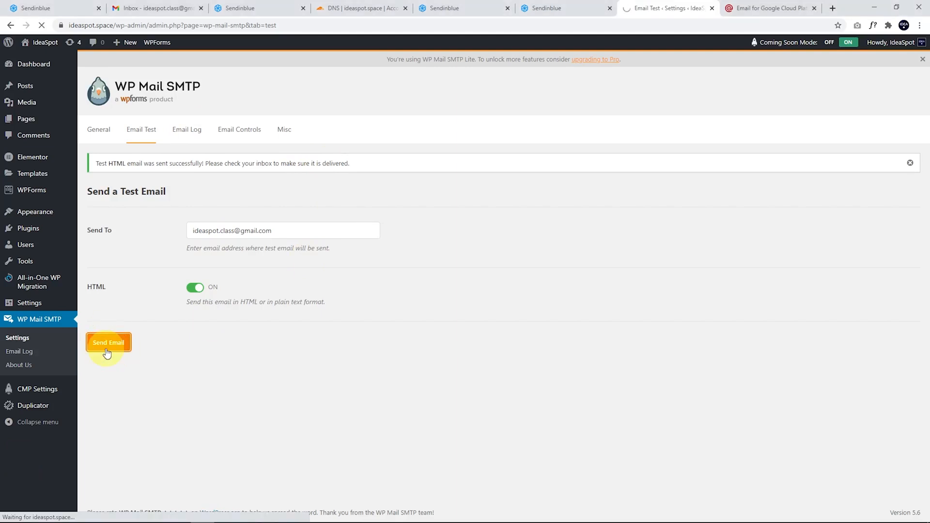
click(108, 342)
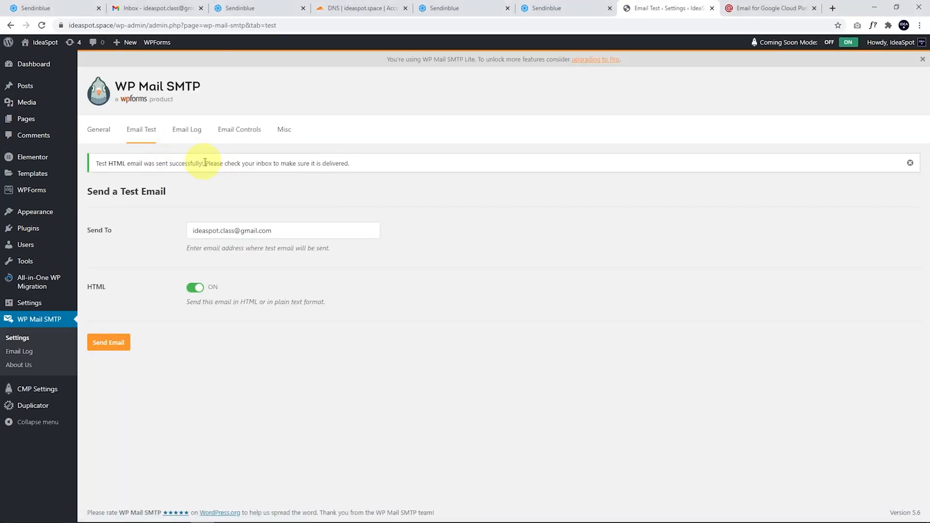
click(154, 8)
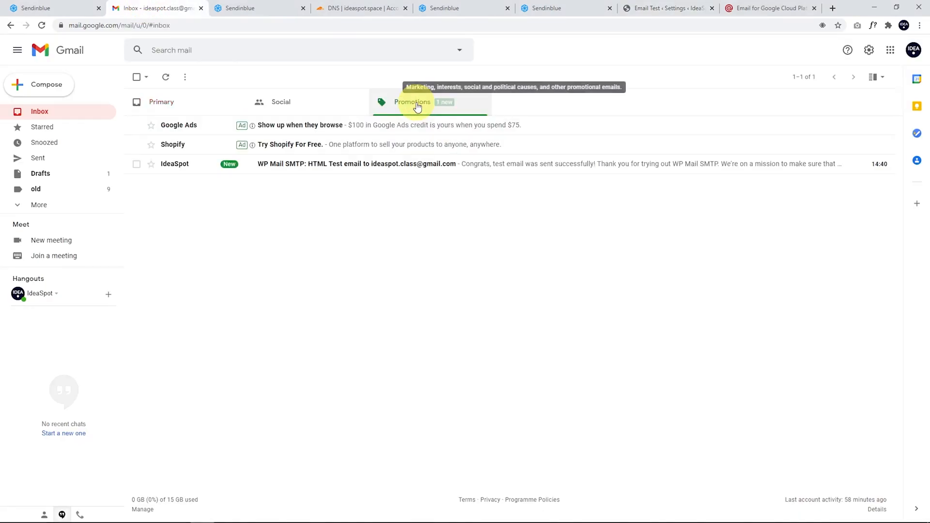
Open the IdeaSpot test email in Gmail and check its ideaspot.space sender.
click(357, 164)
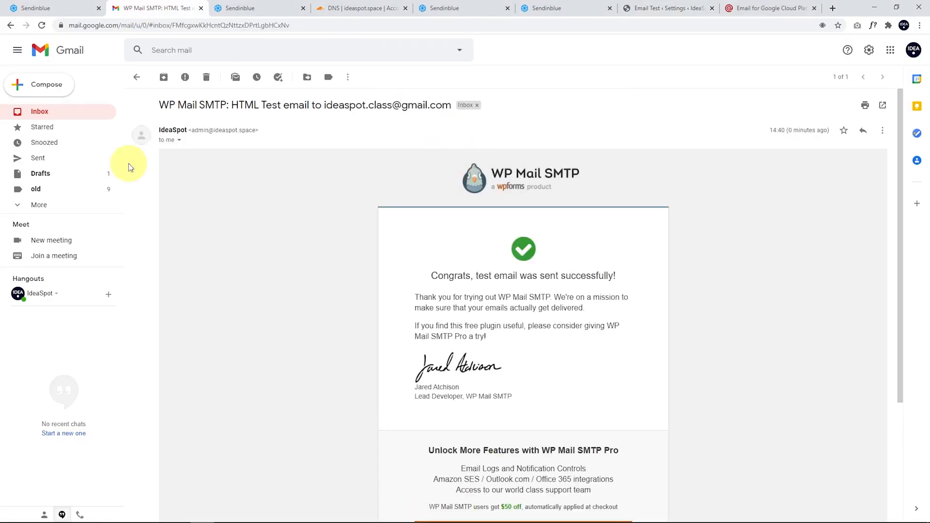
click(178, 139)
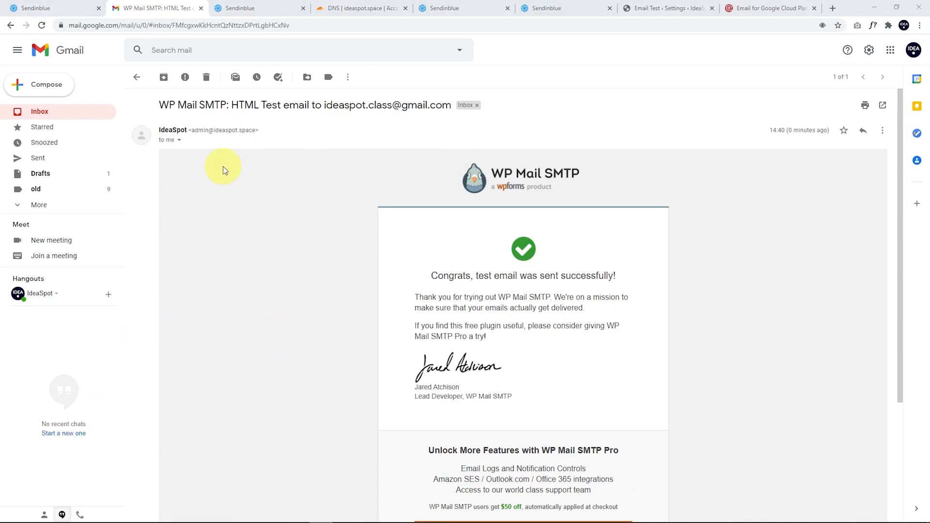
mouse_move(230, 124)
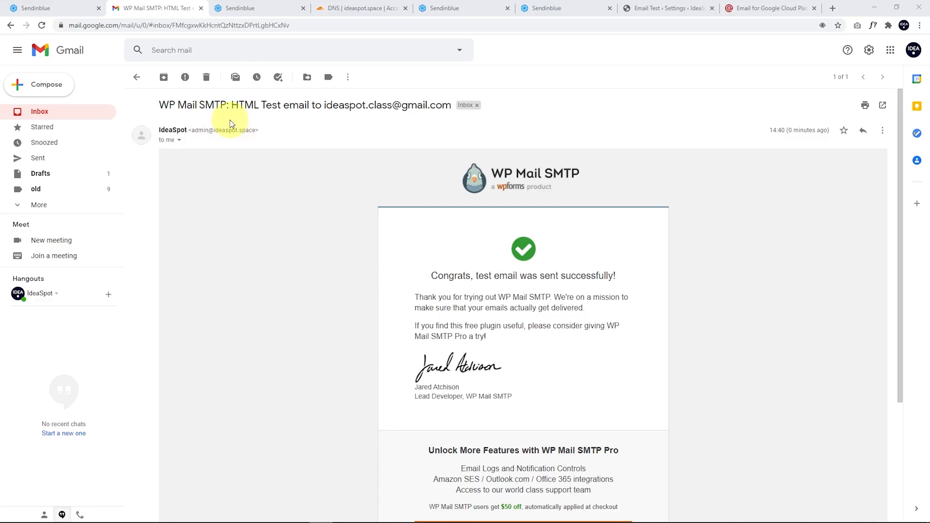
mouse_move(242, 134)
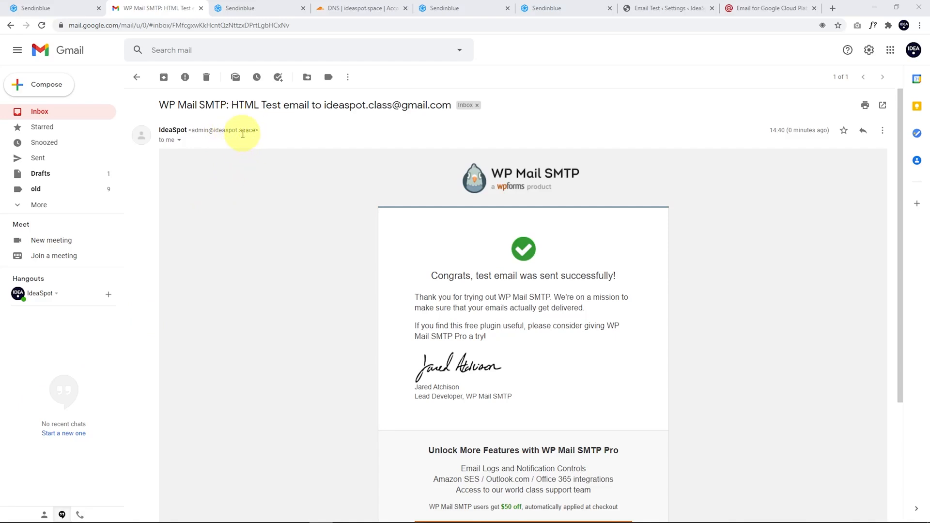
mouse_move(260, 146)
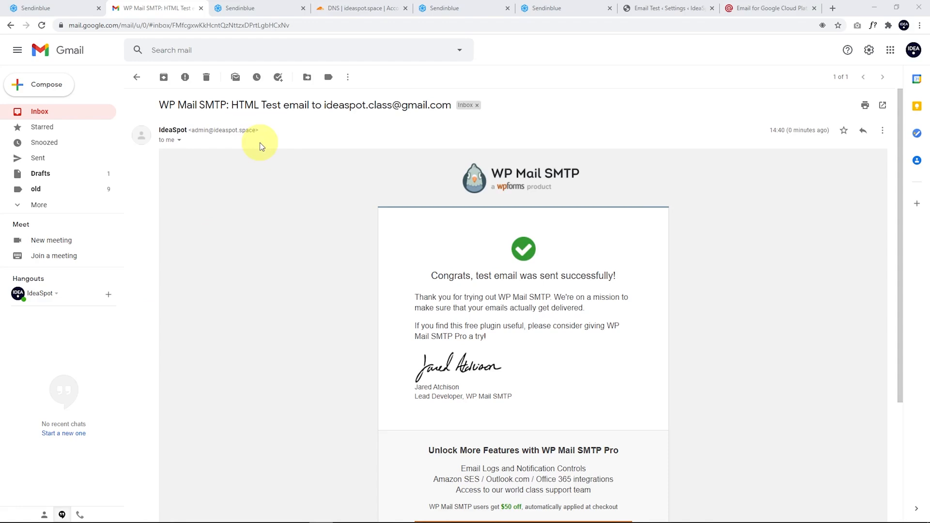
mouse_move(284, 141)
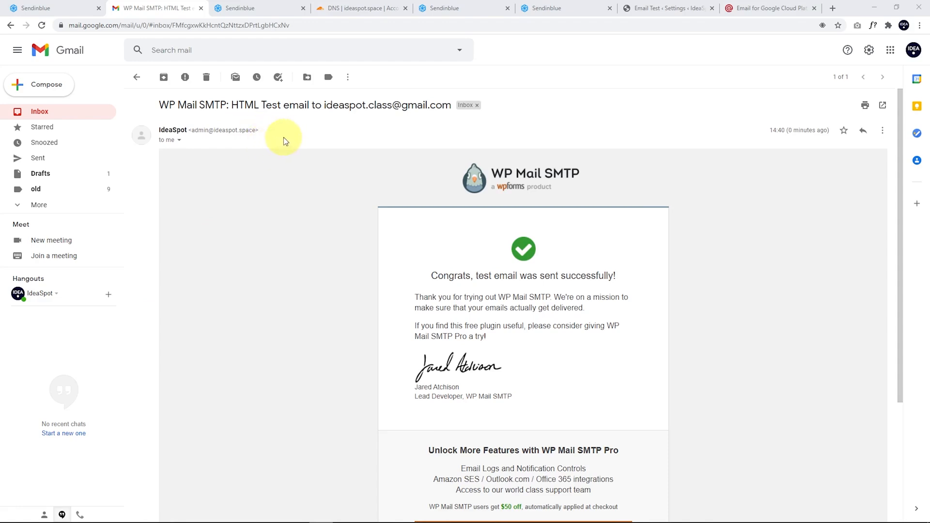
mouse_move(288, 137)
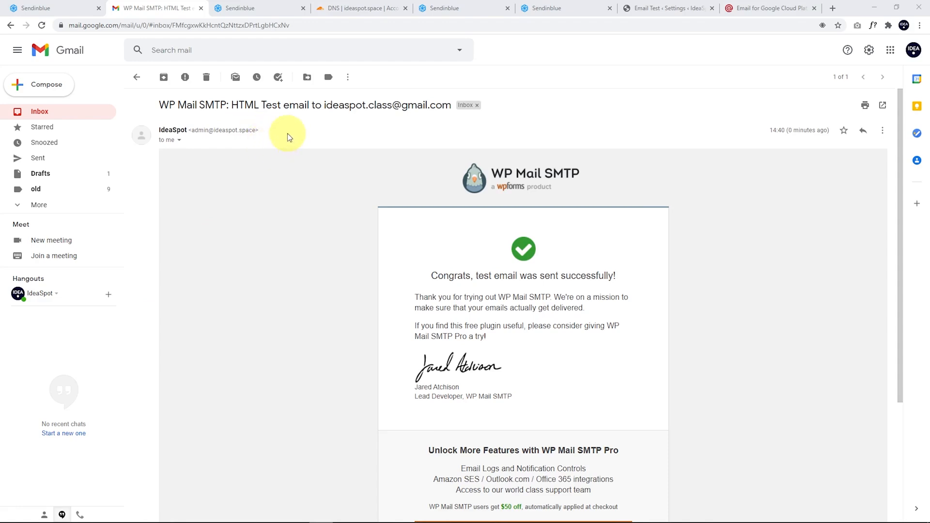